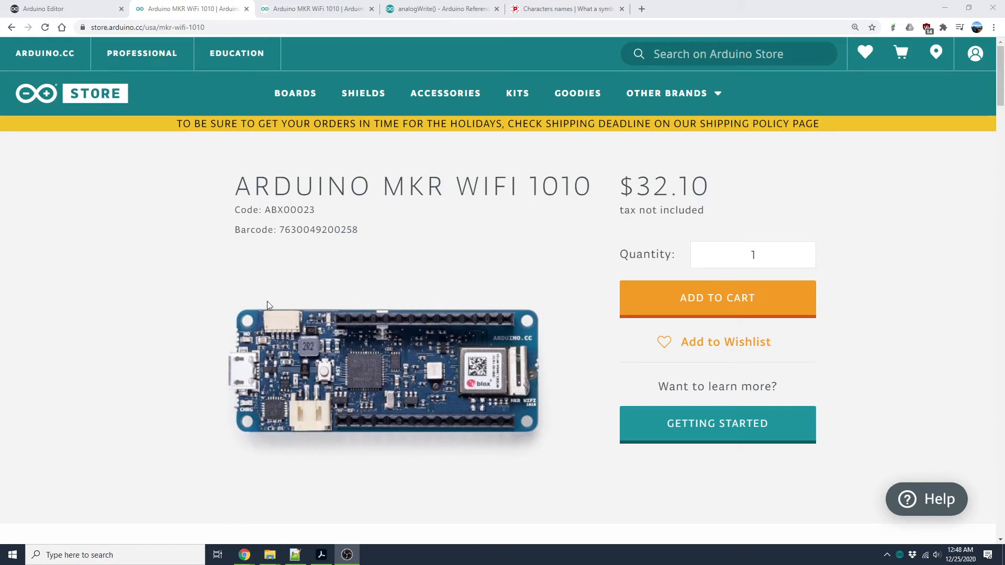
{"action": "mouse_move", "coordinate": [268, 305]}
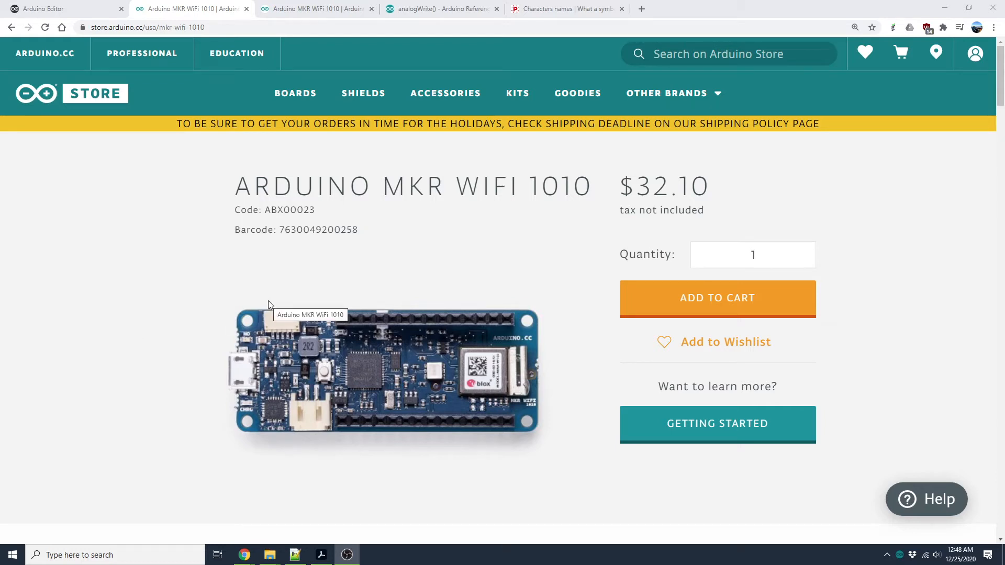
{"action": "mouse_move", "coordinate": [416, 240]}
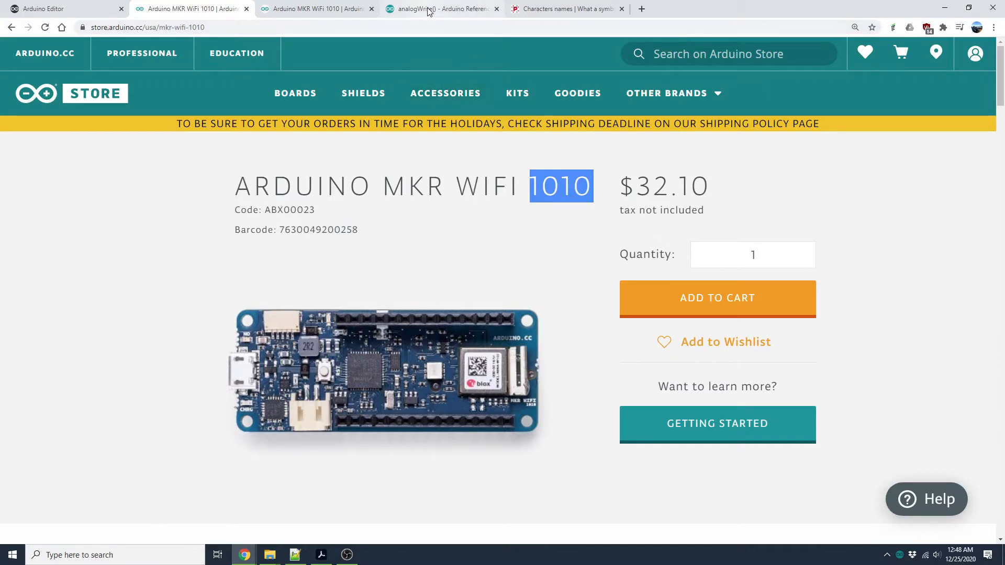
Step: Show the analogWrite() page and highlight the MKR boards PWM pins row (0–8, 10, A3, A4)
{"action": "left_click", "coordinate": [440, 8]}
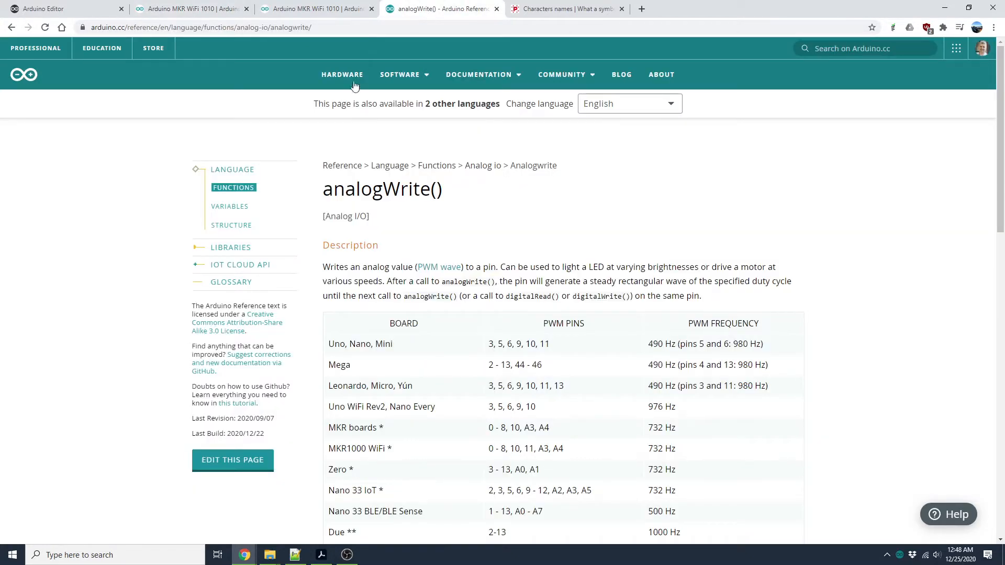
{"action": "scroll", "scroll_direction": "down", "scroll_amount": 3}
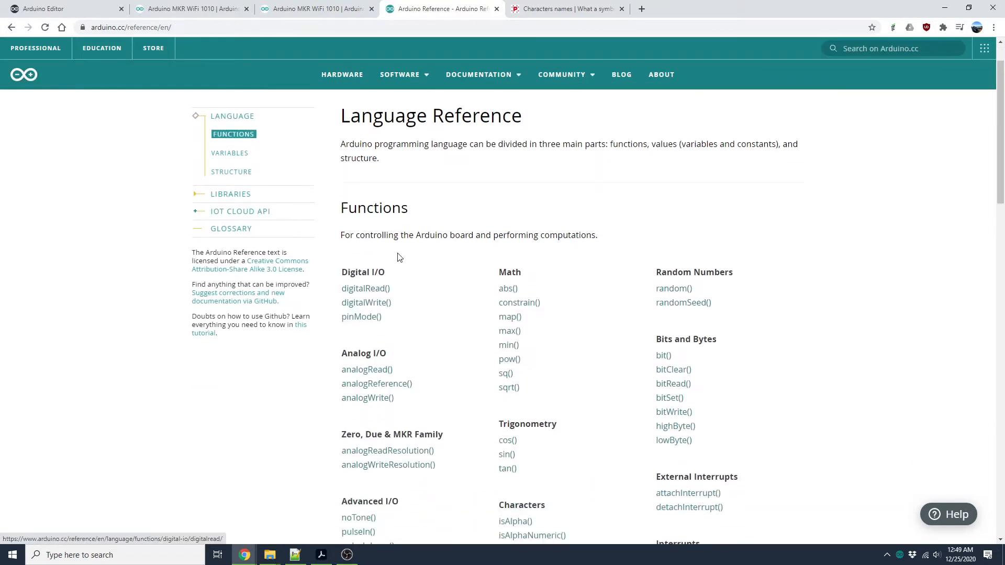
{"action": "scroll", "scroll_direction": "down", "scroll_amount": 3}
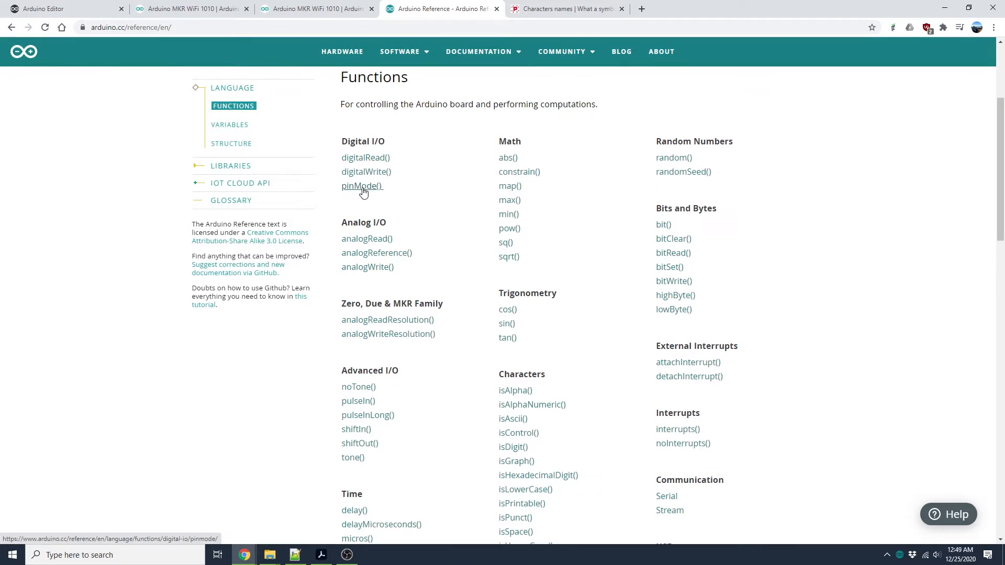
{"action": "mouse_move", "coordinate": [365, 171]}
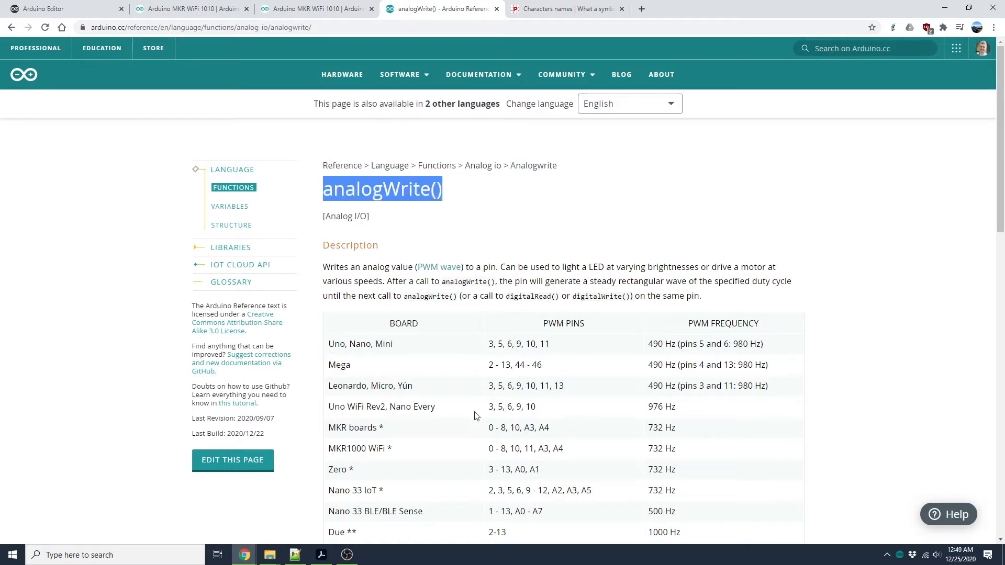
{"action": "double_click", "coordinate": [352, 427]}
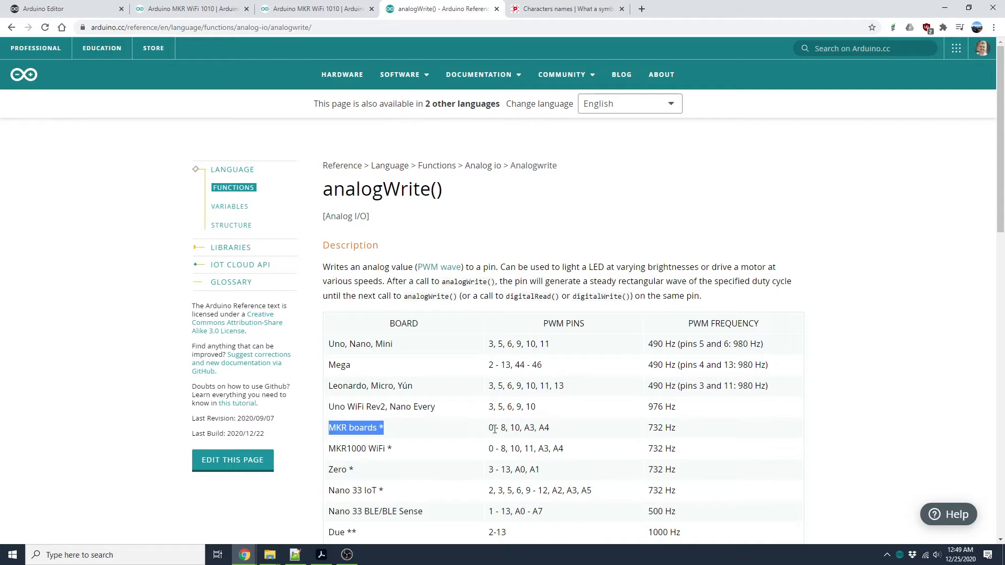
{"action": "left_click_drag", "start_coordinate": [490, 428], "coordinate": [521, 427]}
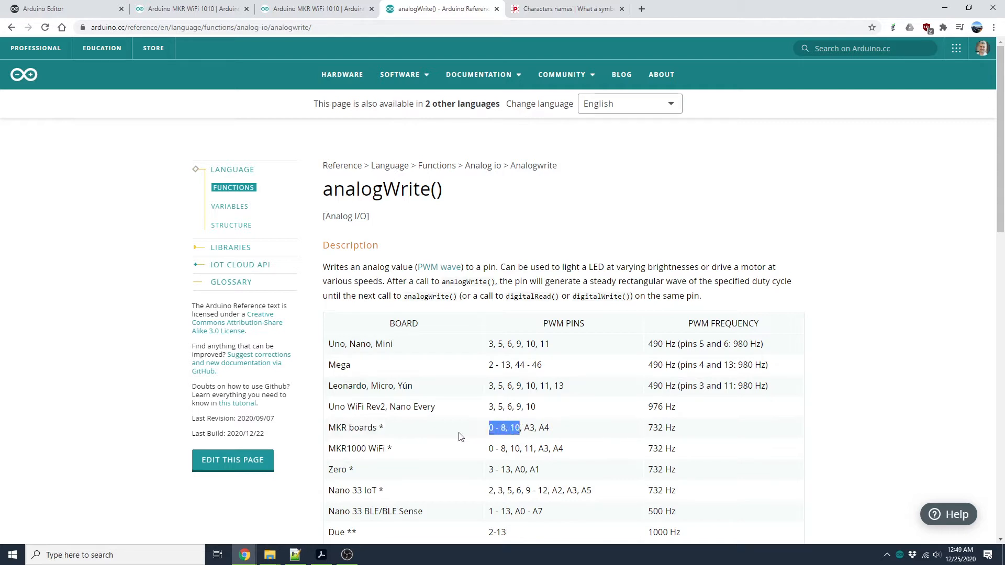
{"action": "mouse_move", "coordinate": [395, 452]}
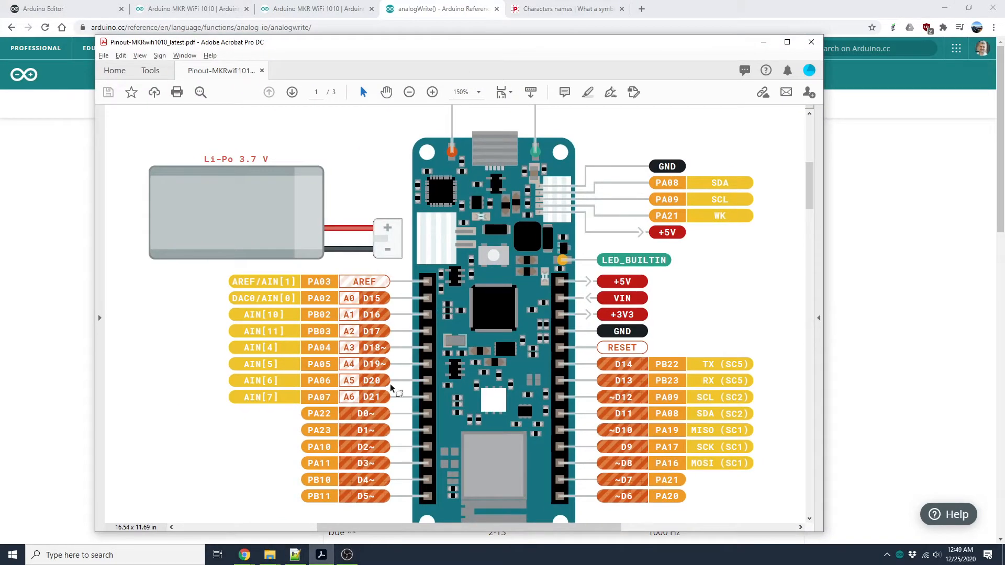
{"action": "mouse_move", "coordinate": [375, 415]}
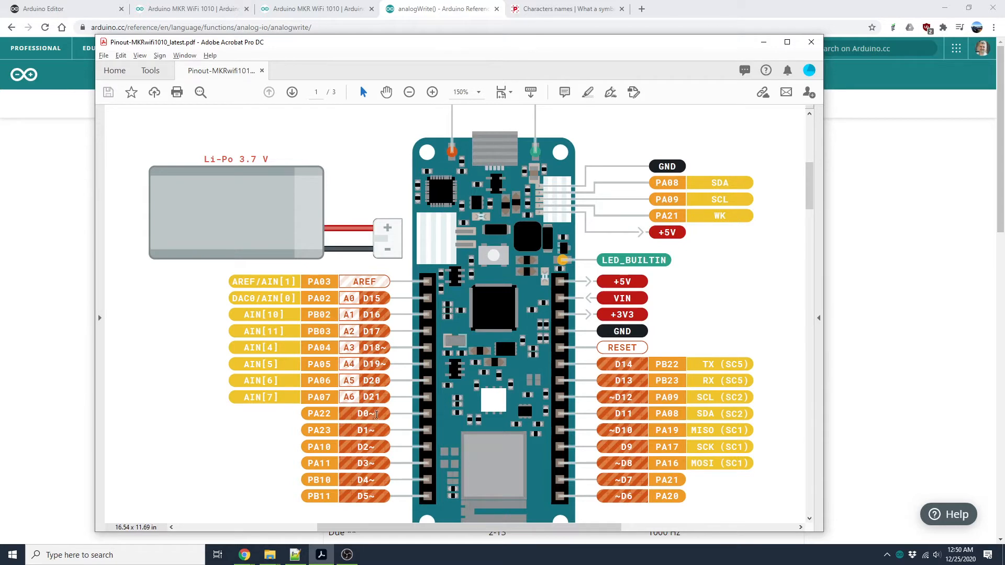
{"action": "mouse_move", "coordinate": [372, 423]}
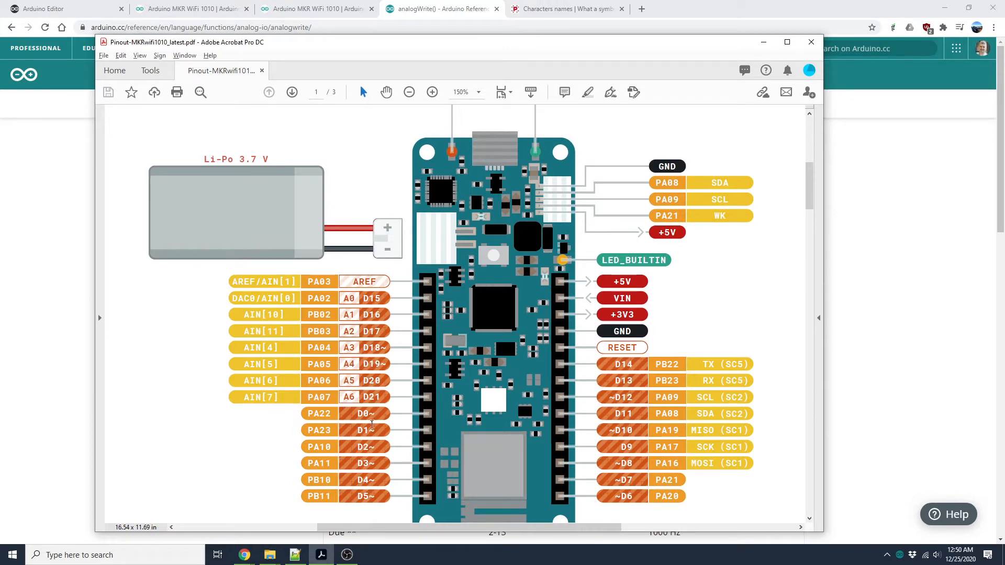
{"action": "mouse_move", "coordinate": [631, 319]}
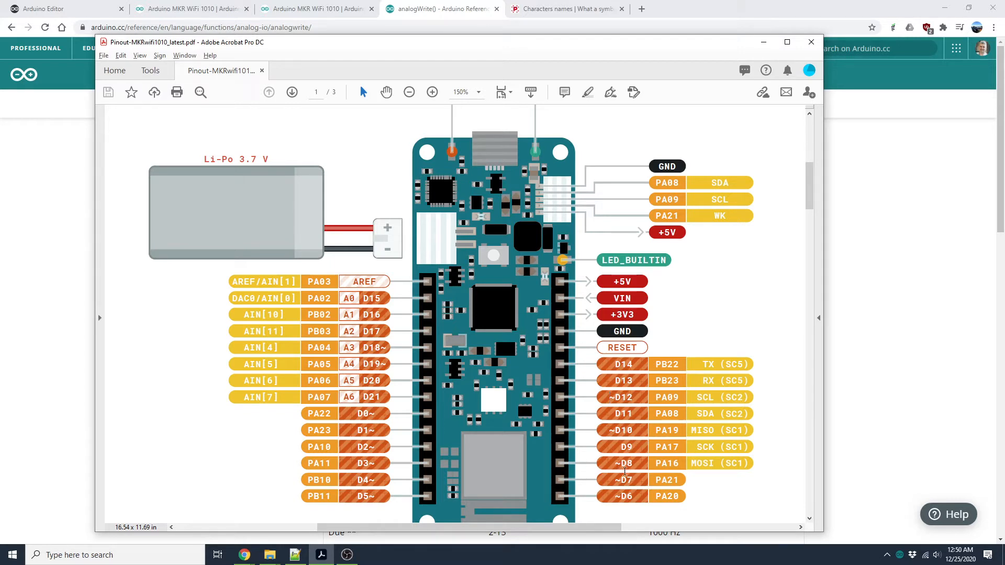
{"action": "mouse_move", "coordinate": [800, 413]}
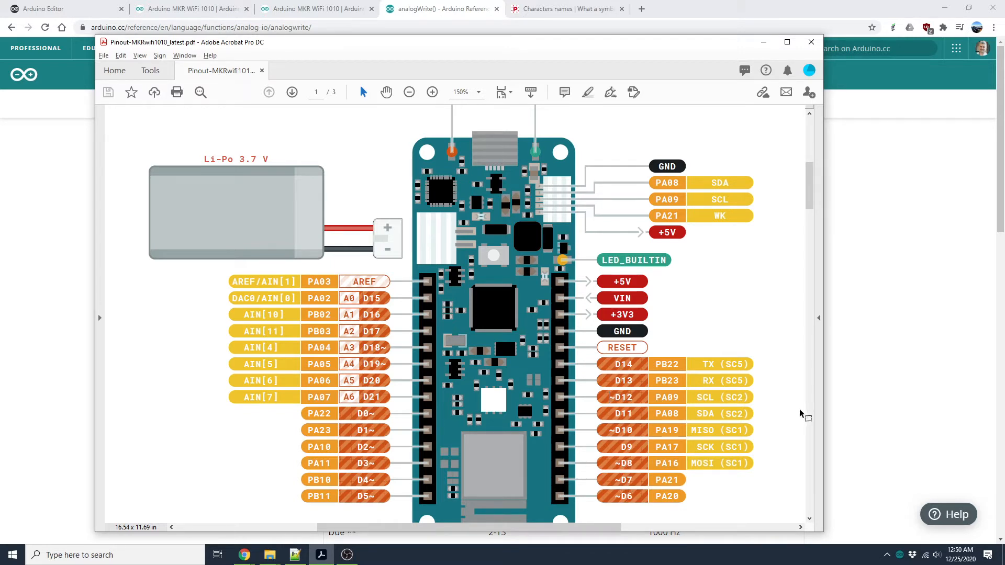
{"action": "mouse_move", "coordinate": [619, 366]}
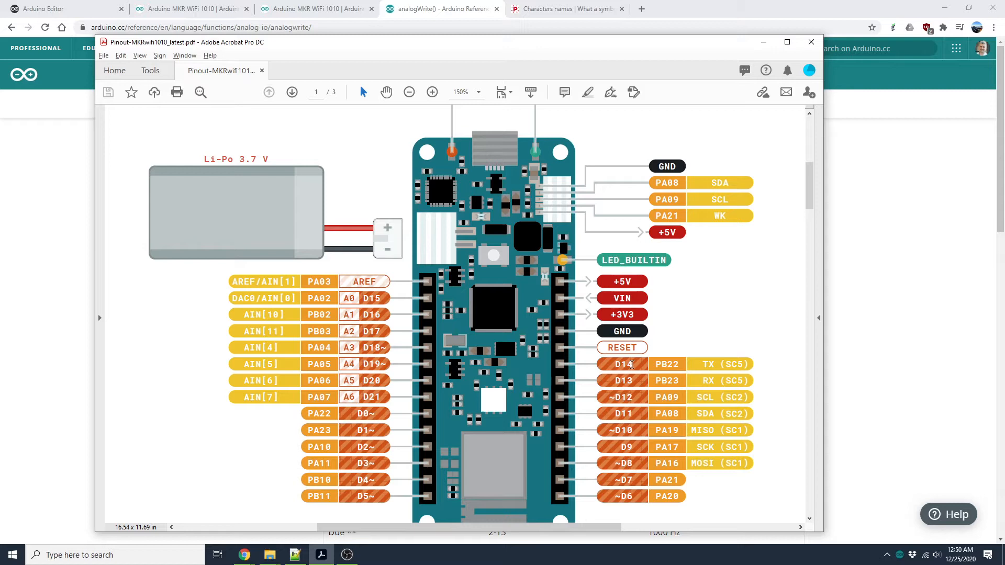
{"action": "mouse_move", "coordinate": [609, 398]}
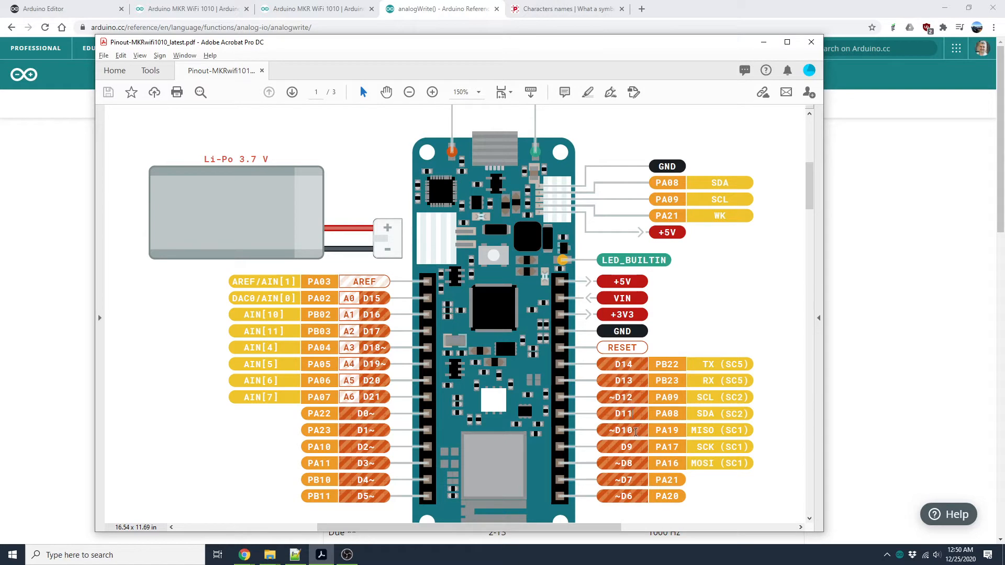
{"action": "mouse_move", "coordinate": [893, 367]}
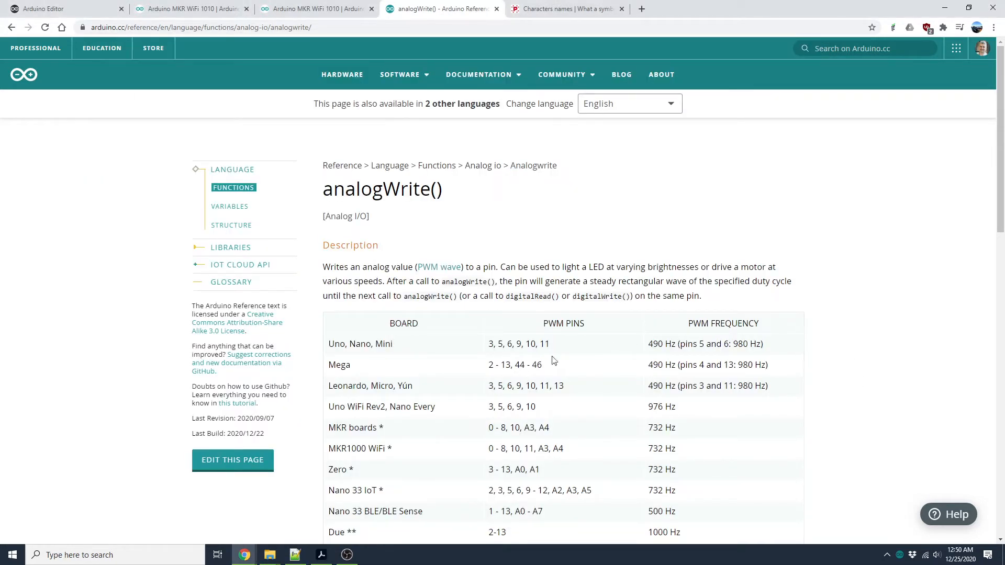
{"action": "scroll", "scroll_direction": "down", "scroll_amount": 3}
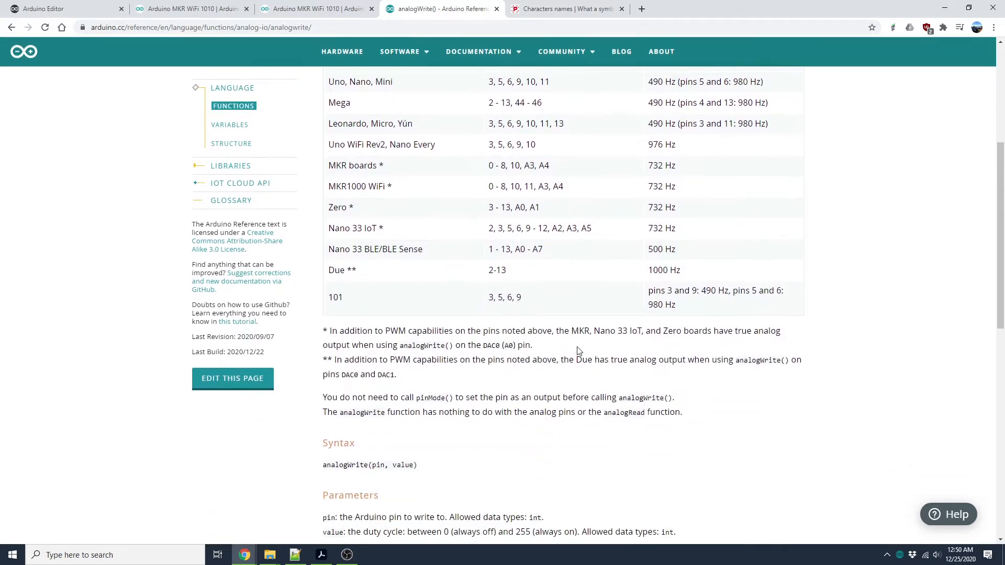
{"action": "scroll", "scroll_direction": "down", "scroll_amount": 3}
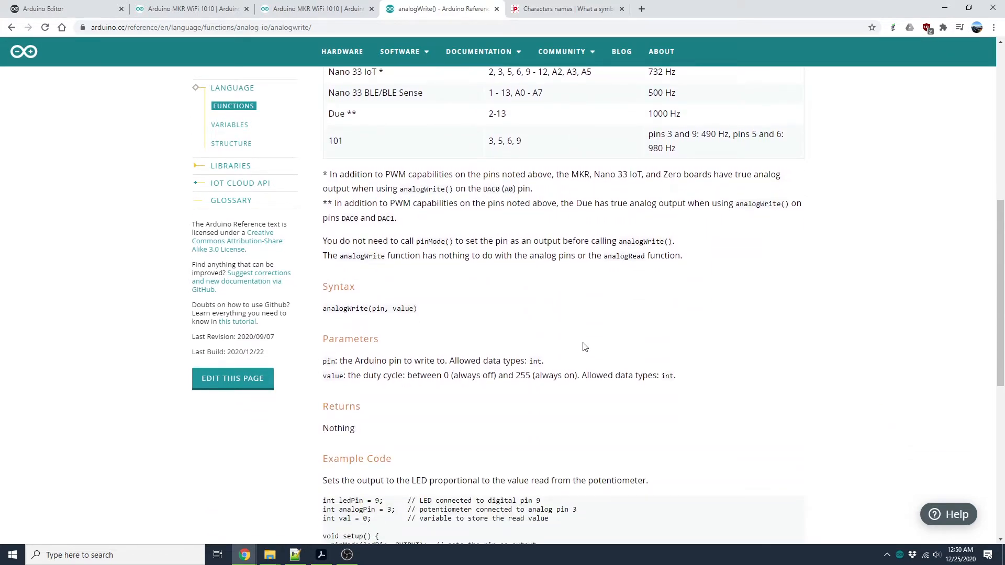
{"action": "mouse_move", "coordinate": [591, 336]}
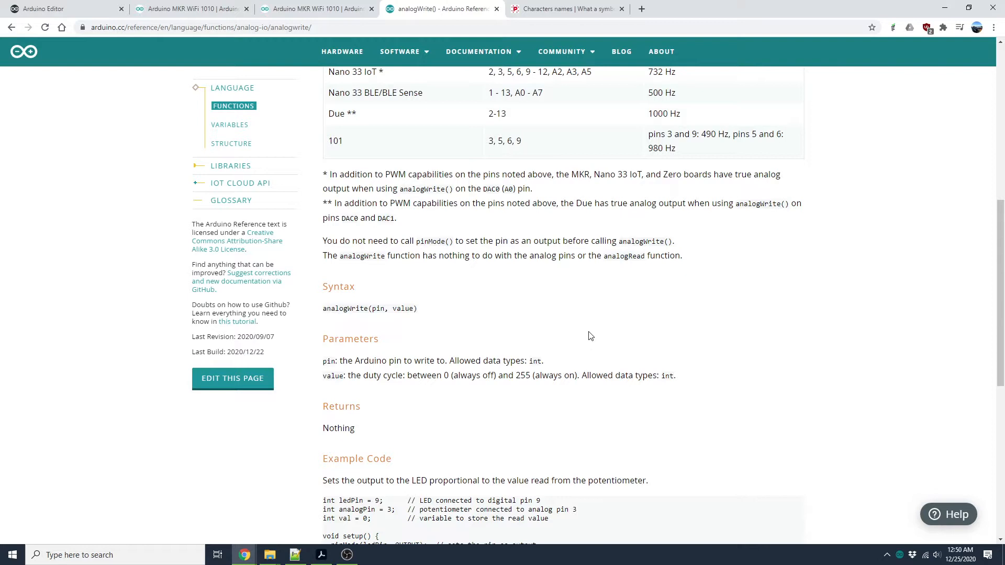
{"action": "mouse_move", "coordinate": [323, 313]}
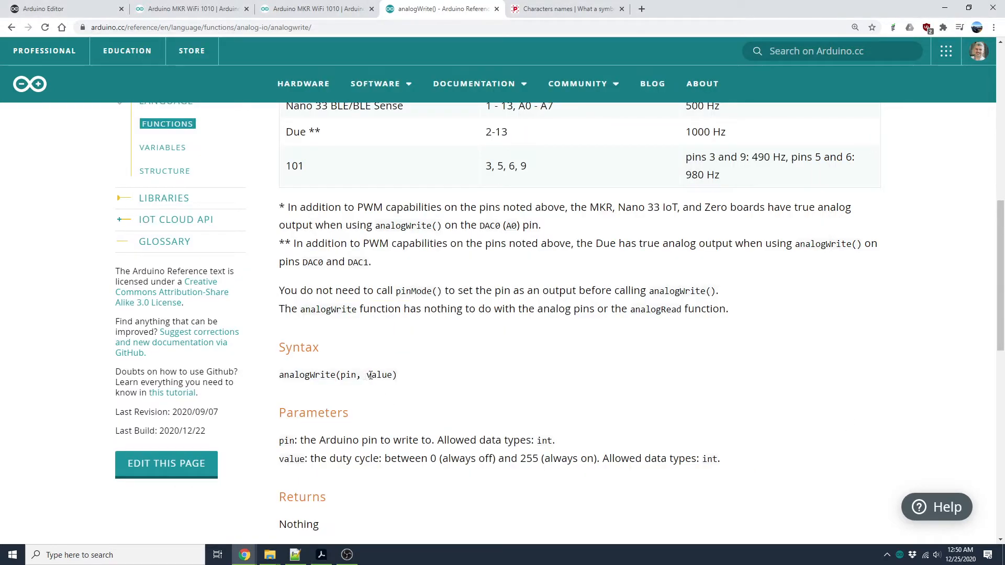
{"action": "double_click", "coordinate": [379, 374]}
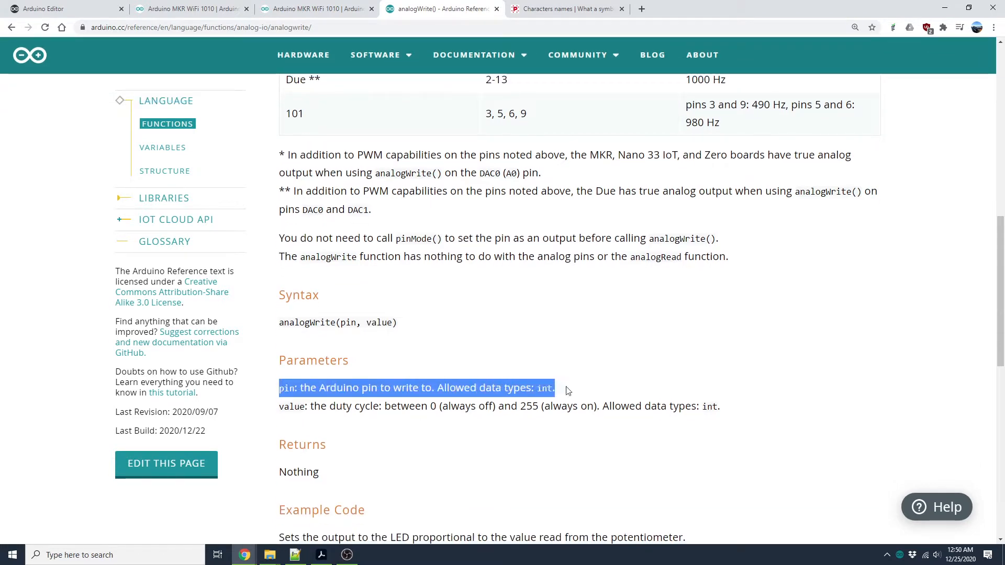
{"action": "left_click", "coordinate": [428, 405]}
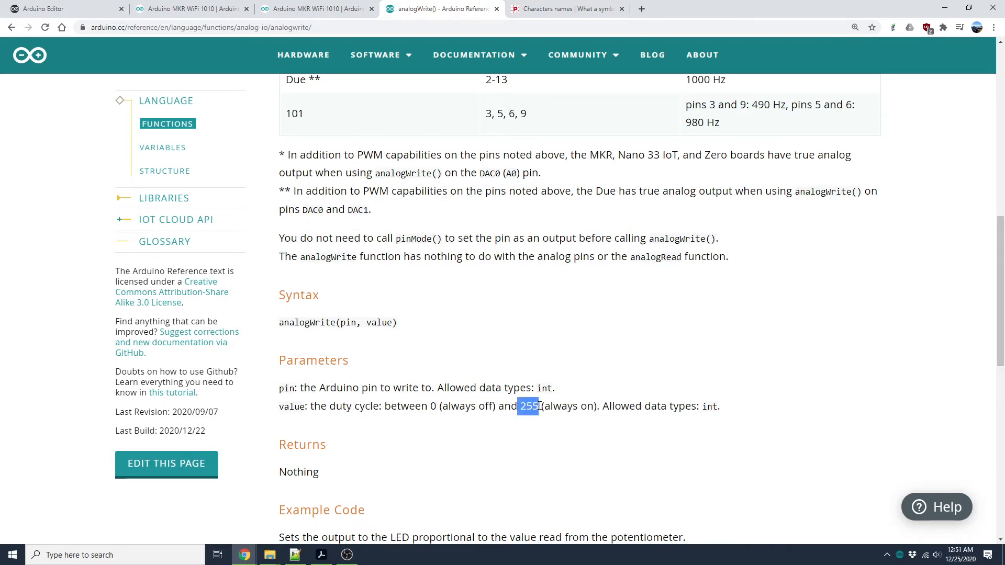
{"action": "mouse_move", "coordinate": [425, 406]}
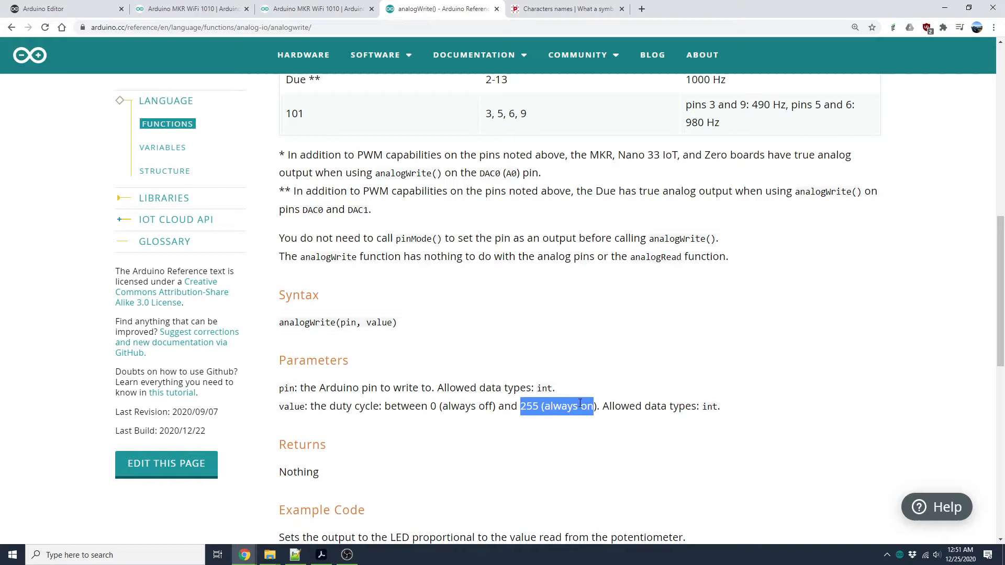
{"action": "scroll", "scroll_direction": "down", "scroll_amount": 3}
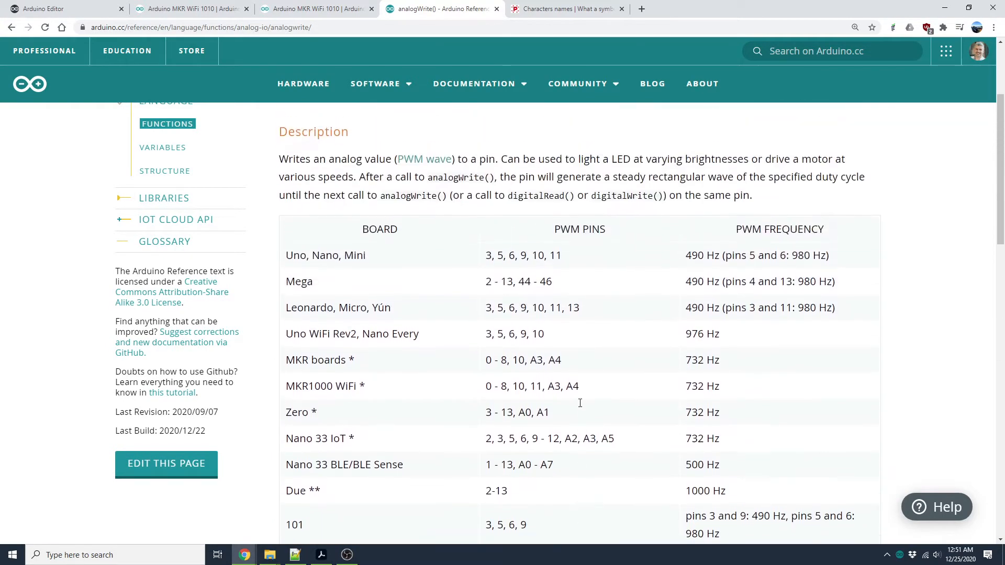
{"action": "scroll", "scroll_direction": "up", "scroll_amount": 3}
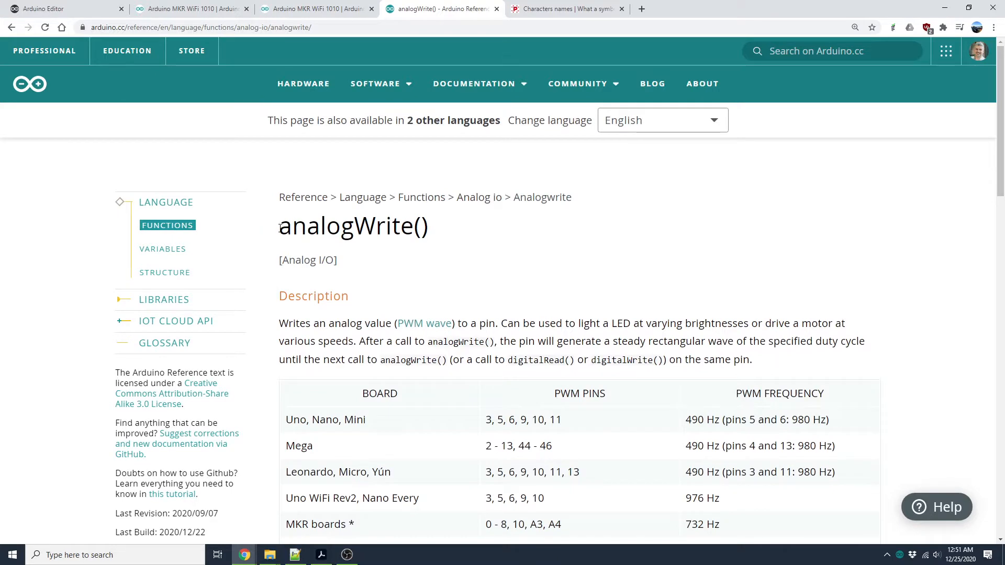
{"action": "double_click", "coordinate": [352, 226]}
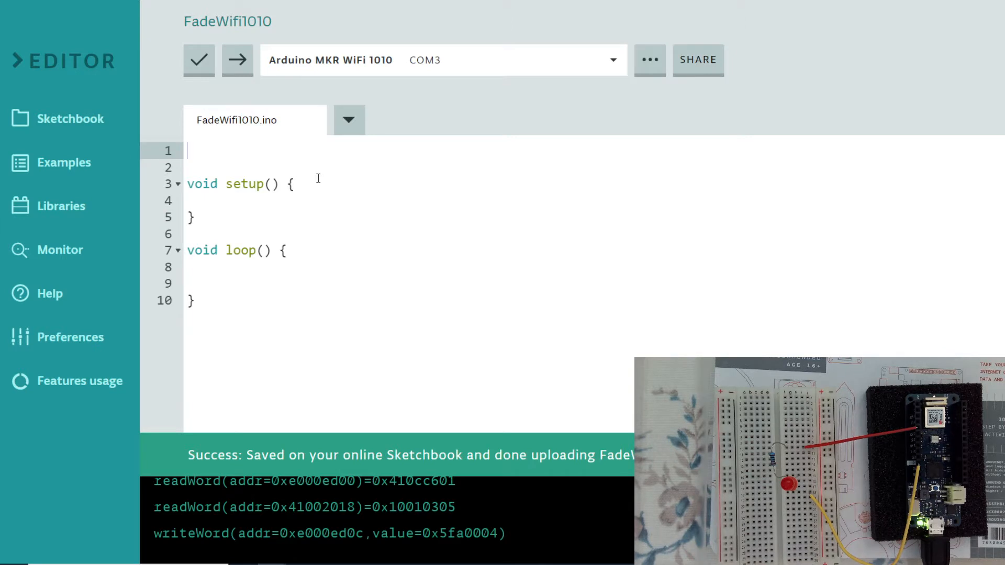
Step: Write int ledPinNumber = 10; on line 1 and begin line 2 with int
{"action": "type", "text": "int"}
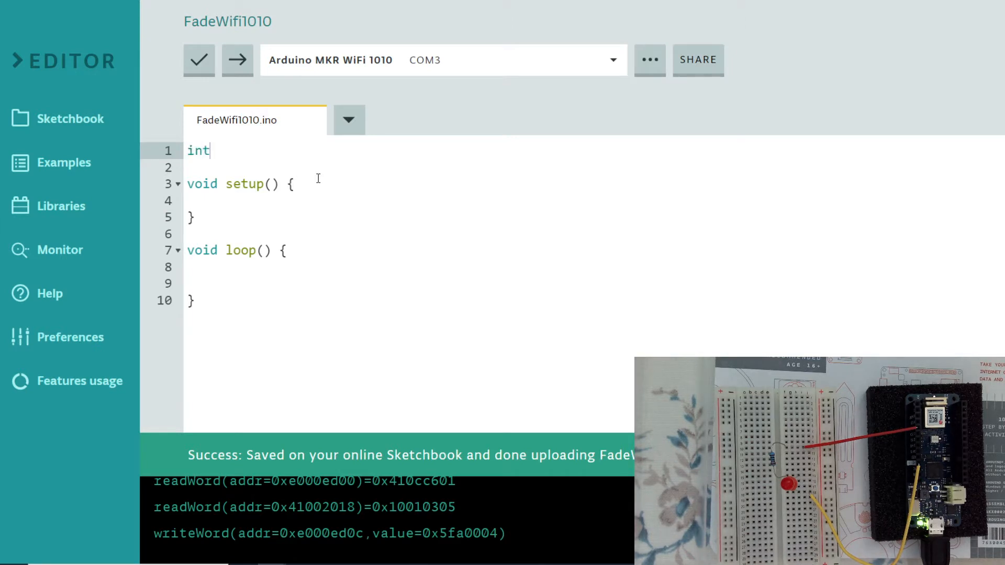
{"action": "type", "text": "led"}
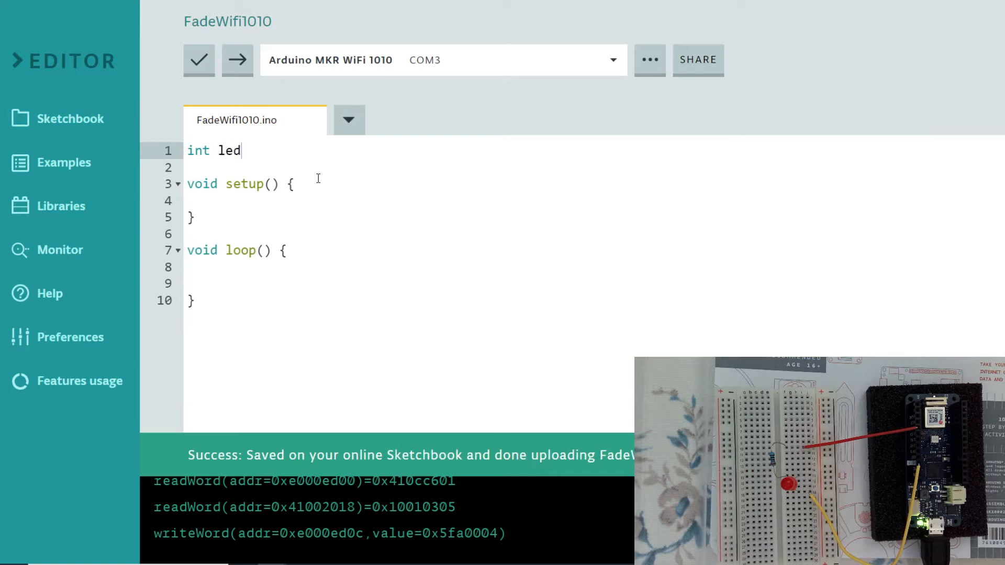
{"action": "type", "text": "Pin"}
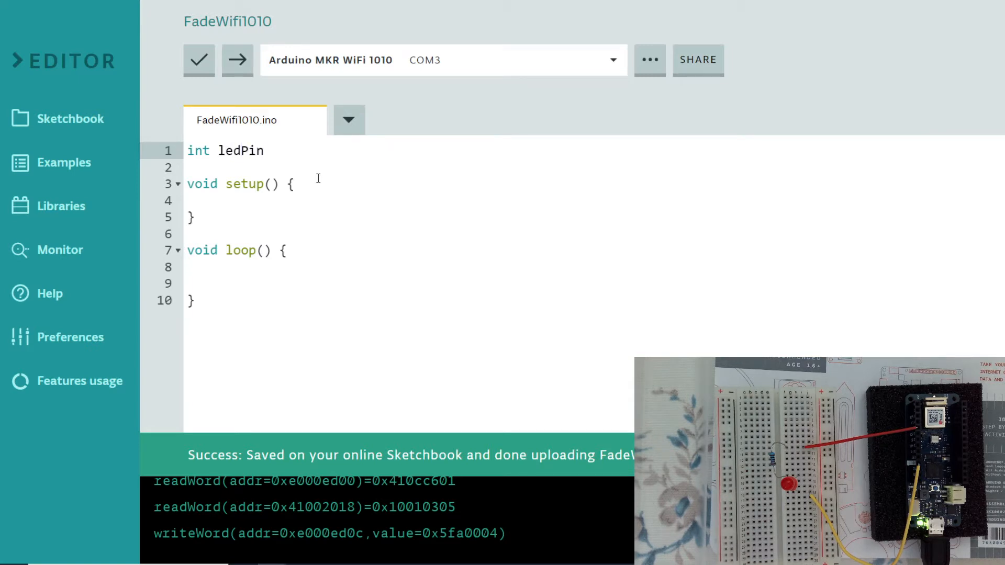
{"action": "type", "text": "Number"}
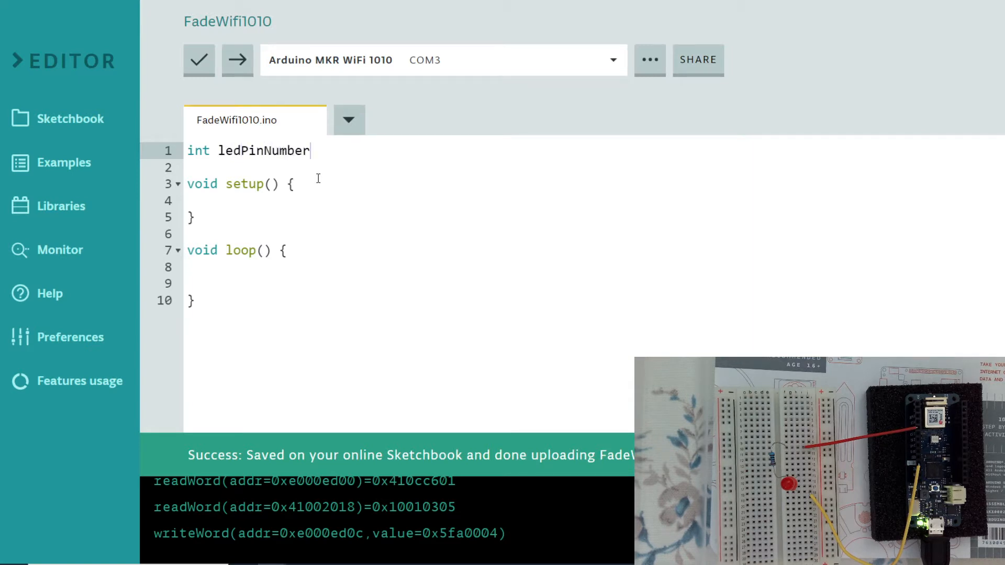
{"action": "type", "text": "= 1"}
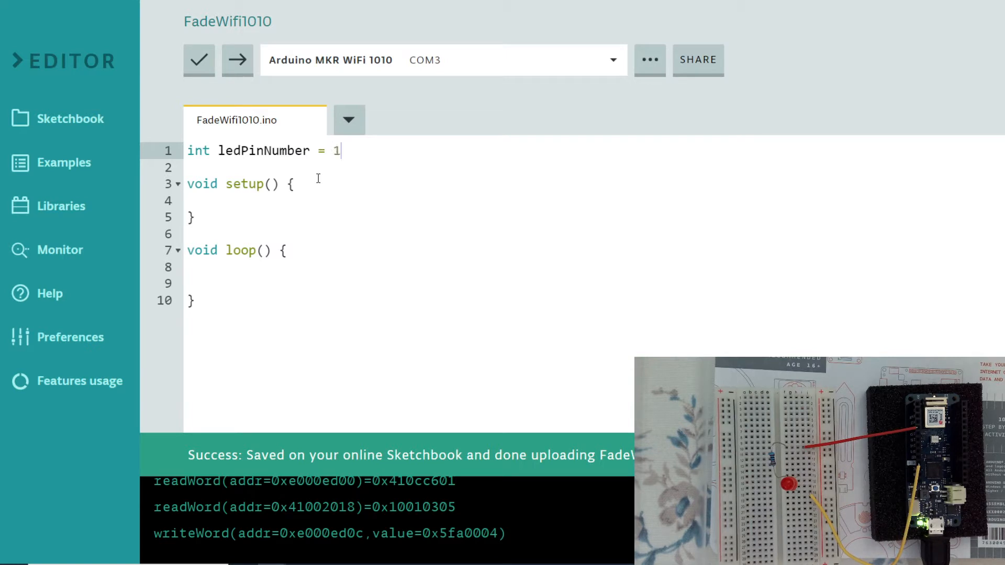
{"action": "type", "text": "0"}
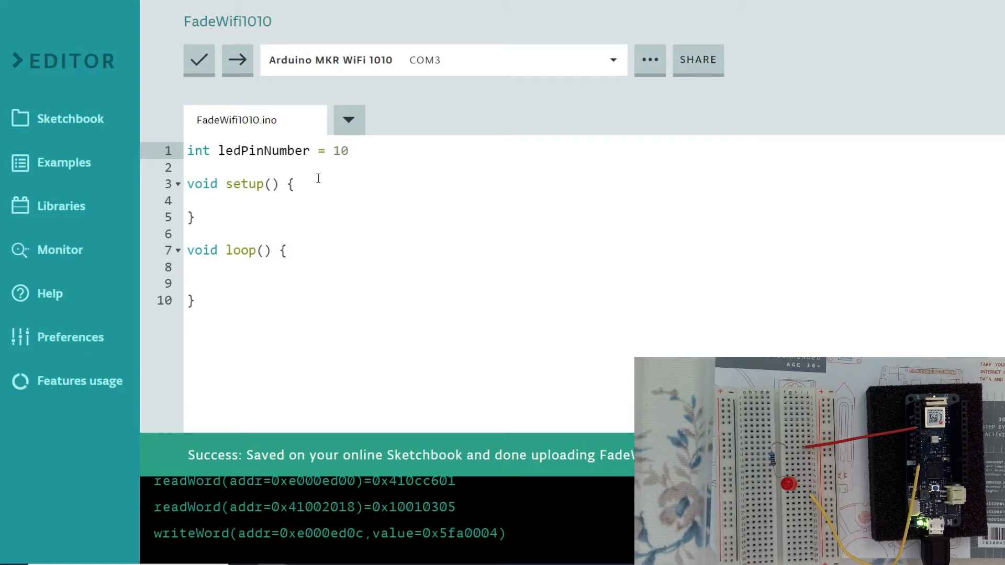
{"action": "type", "text": ";"}
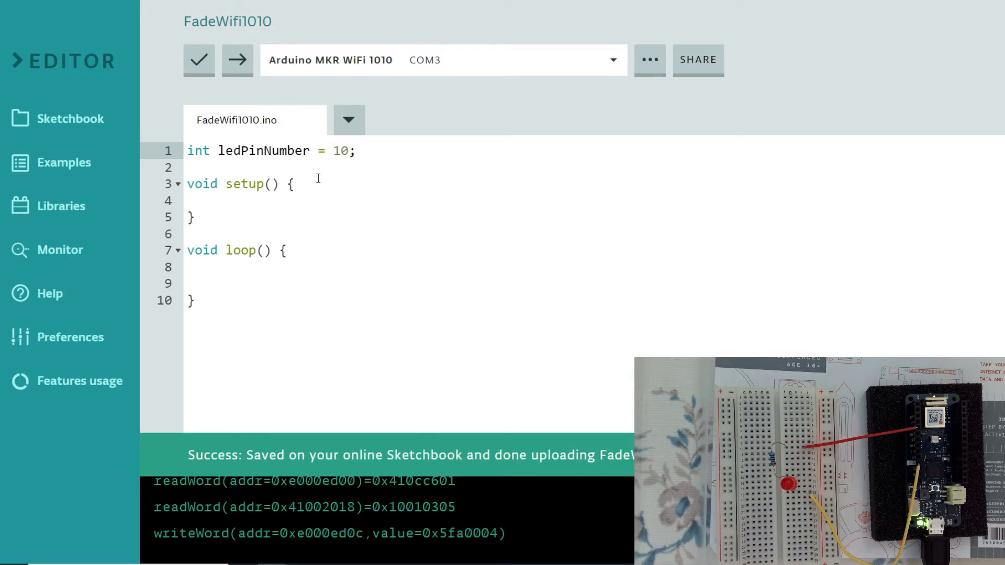
{"action": "type", "text": "i"}
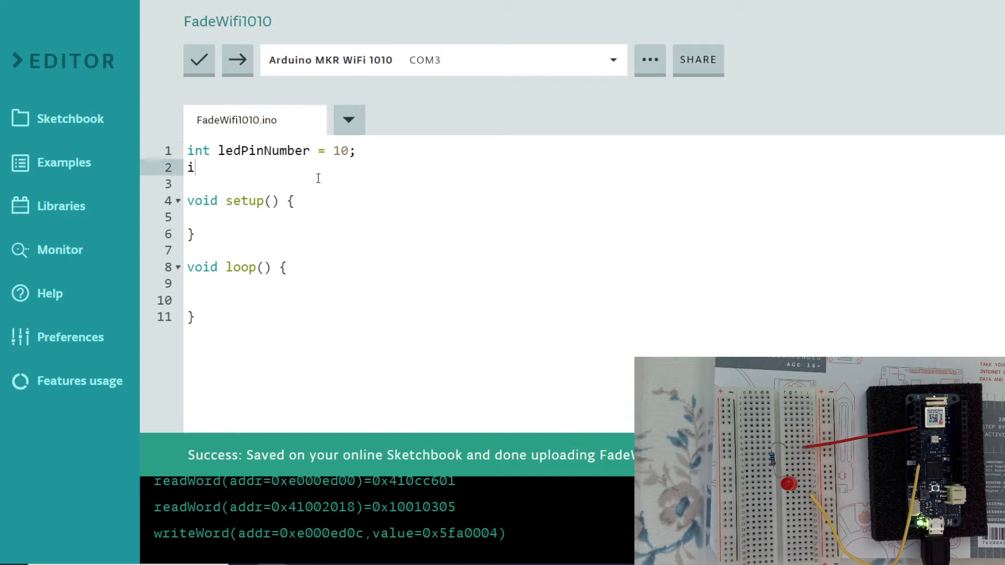
{"action": "type", "text": "nt"}
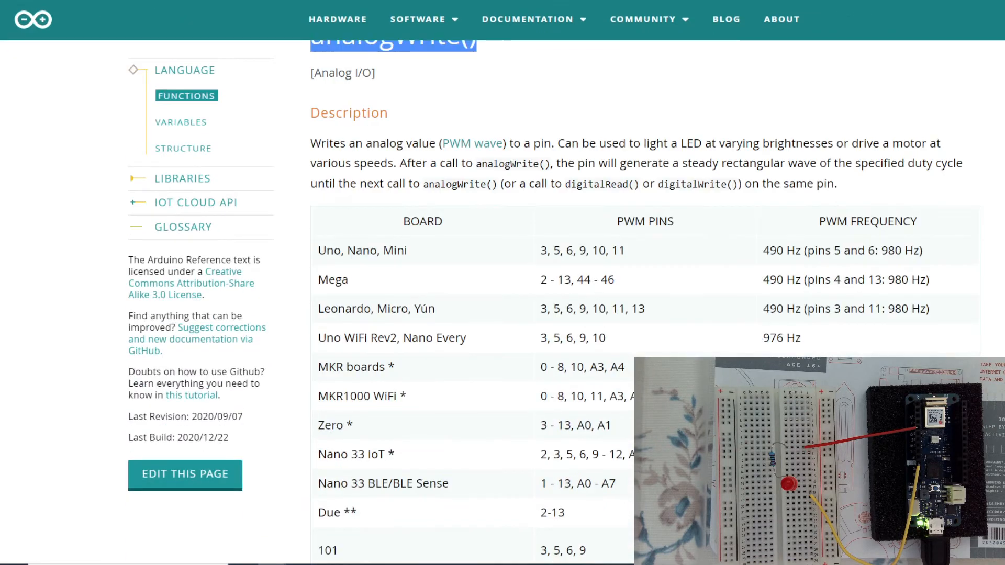
{"action": "scroll", "scroll_direction": "down", "scroll_amount": 3}
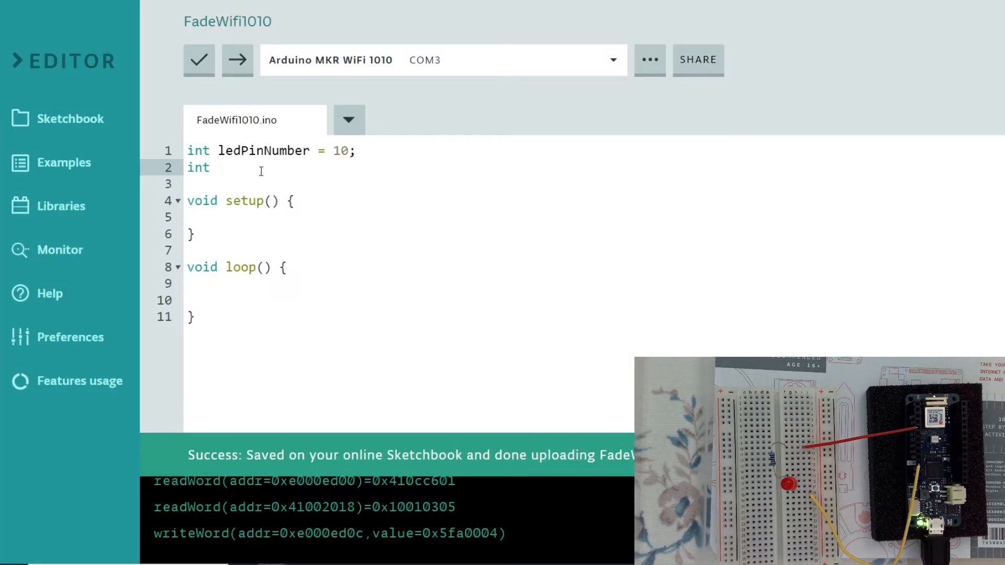
Step: Add globals int brightness = 0; and int fadeAmount = 5; on lines 2 and 3
{"action": "type", "text": "b"}
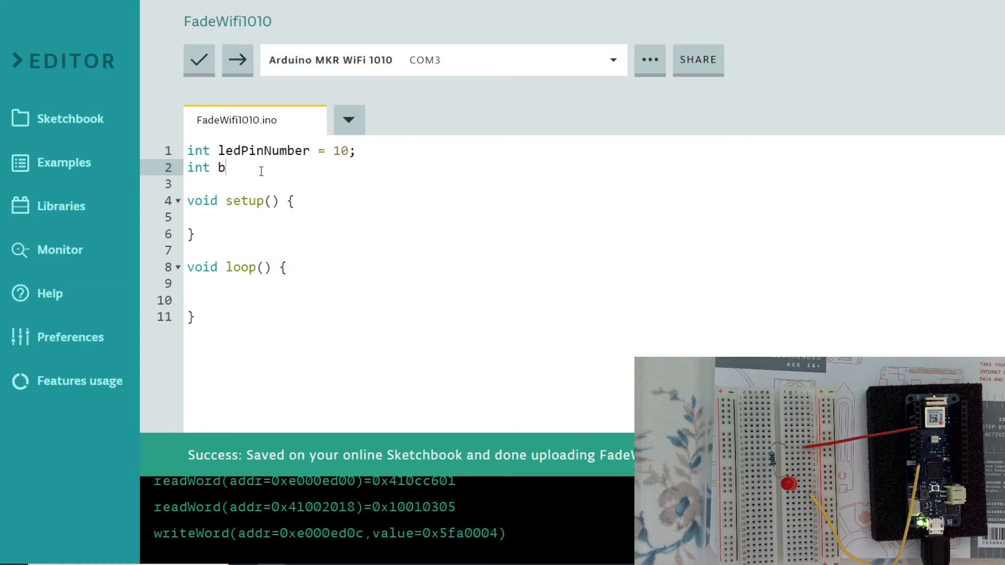
{"action": "type", "text": "right"}
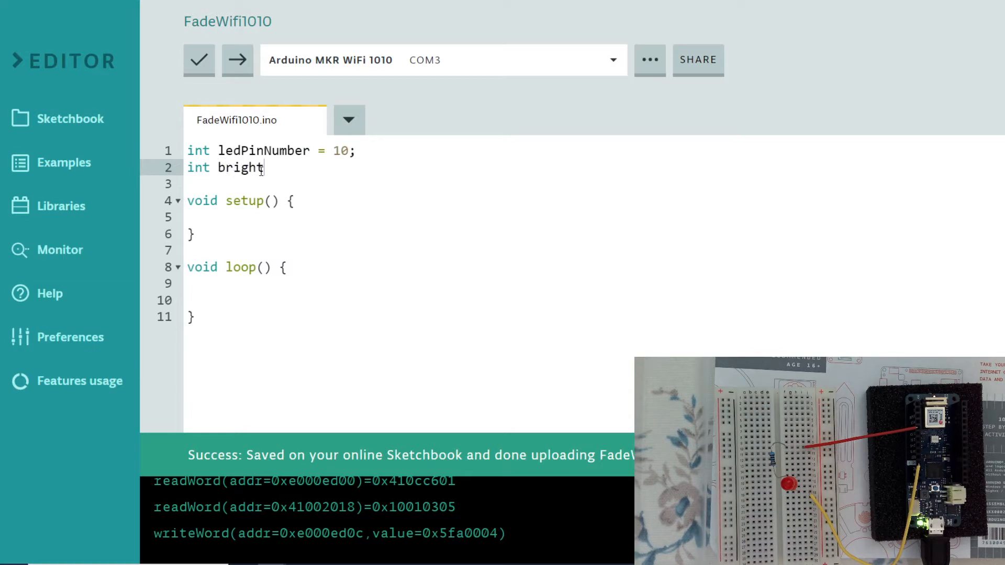
{"action": "type", "text": "nrdd"}
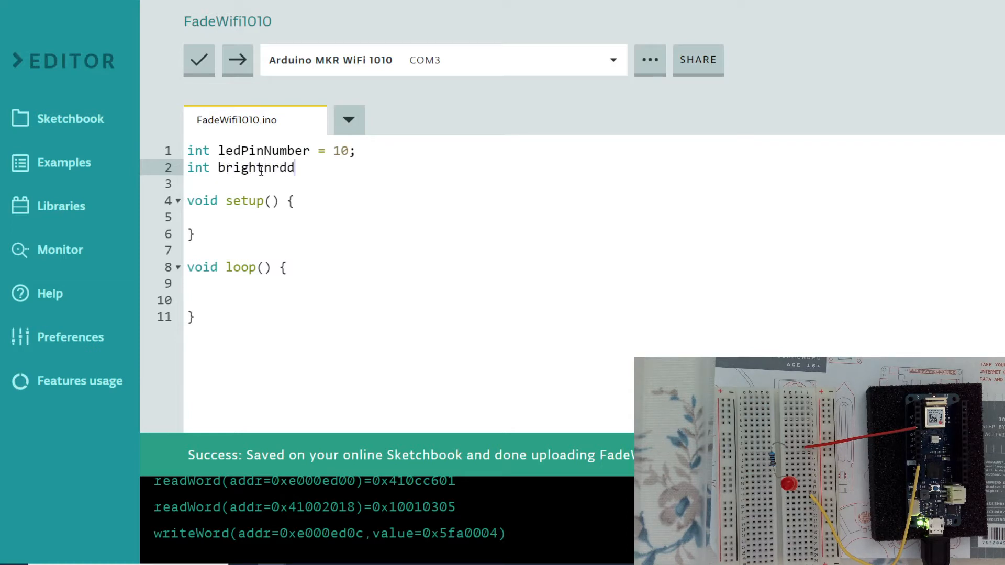
{"action": "type", "text": "ness"}
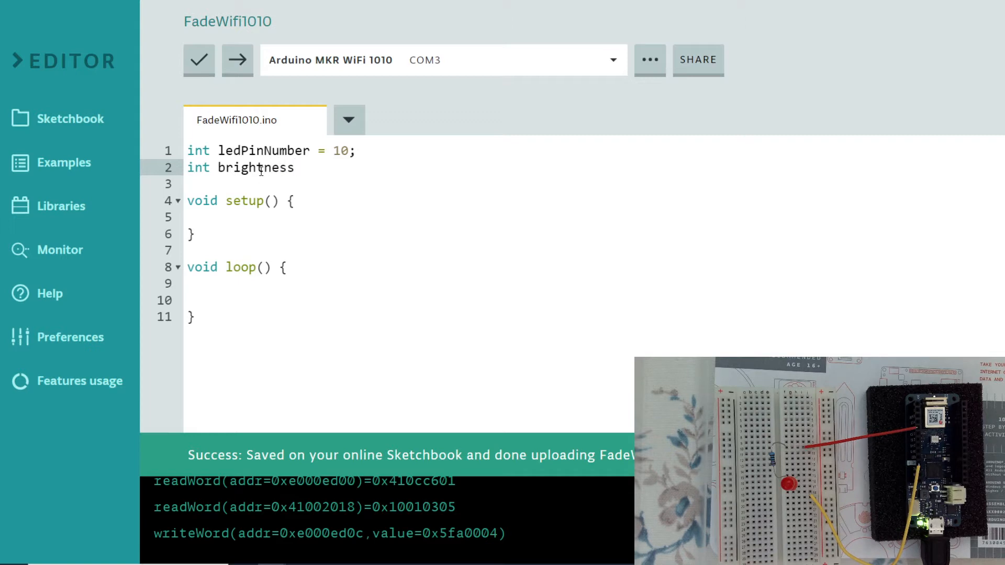
{"action": "type", "text": "="}
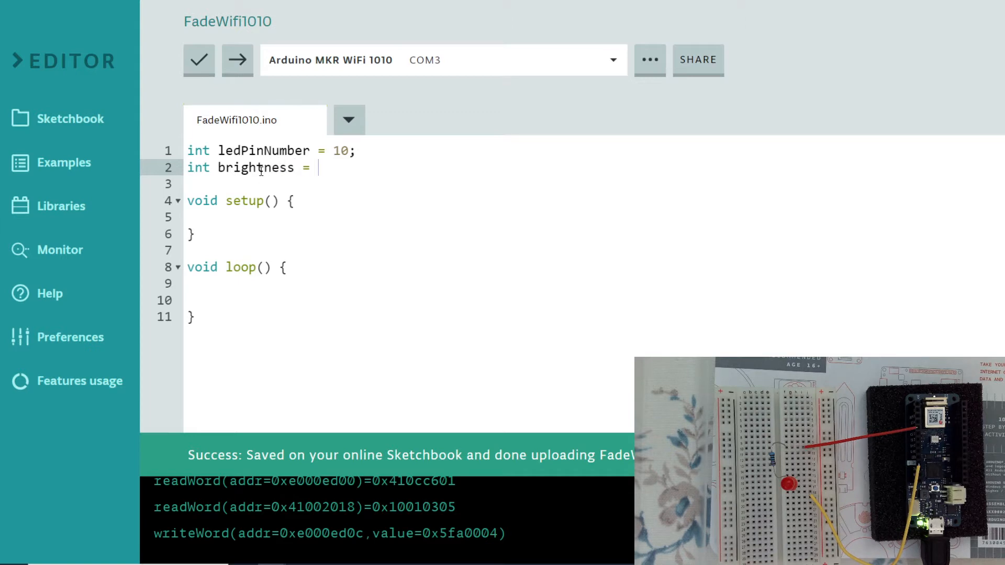
{"action": "type", "text": "0;"}
{"action": "left_click", "coordinate": [406, 184]}
{"action": "type", "text": "int"}
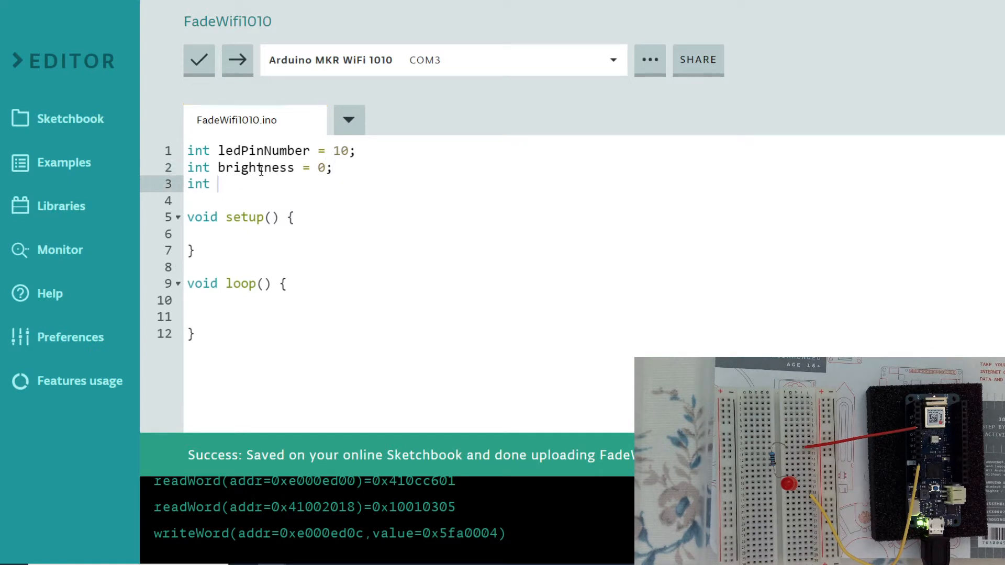
{"action": "type", "text": "fa"}
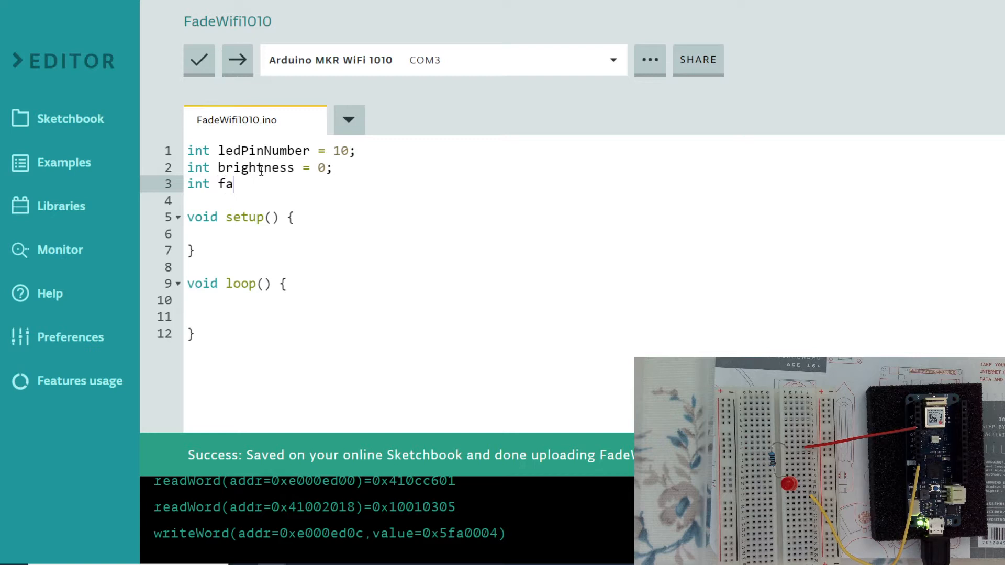
{"action": "type", "text": "deAmo"}
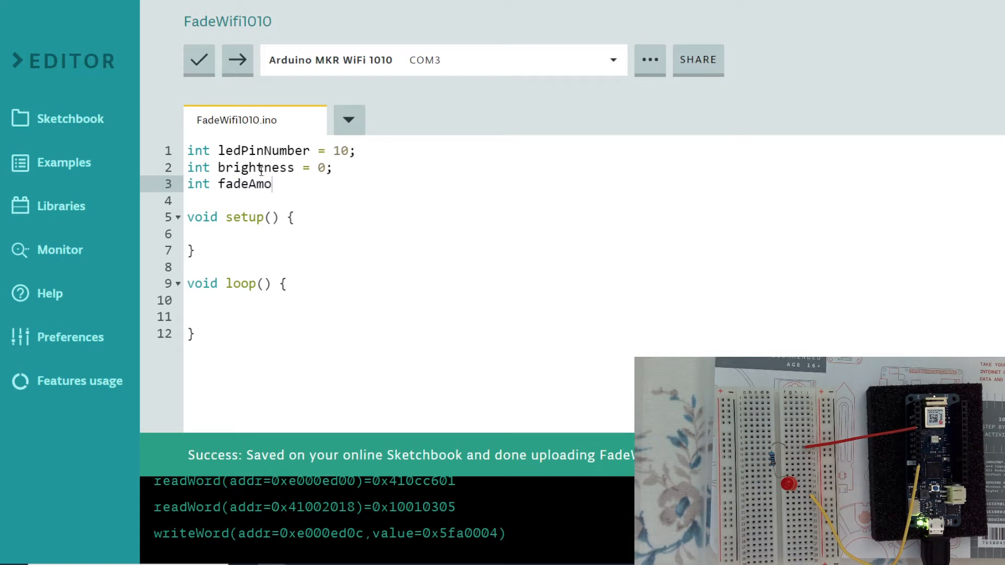
{"action": "type", "text": "unt ="}
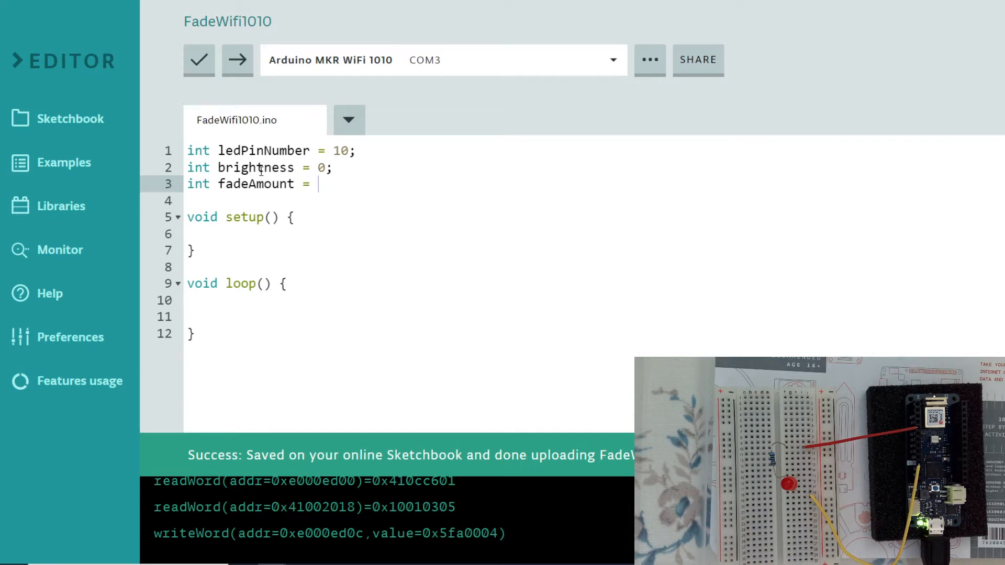
{"action": "type", "text": "5;"}
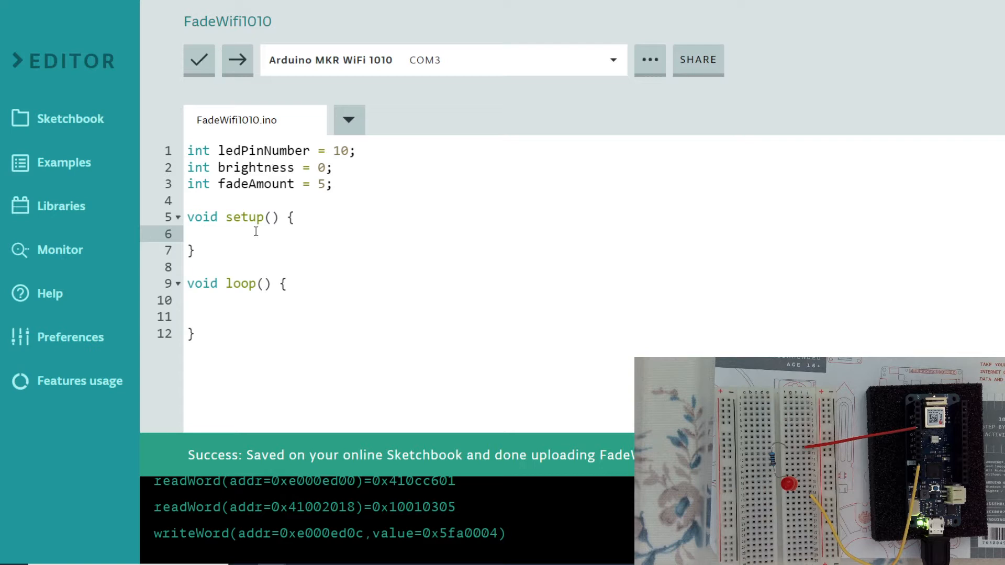
Step: Add pinMode(ledPinNumber, OUTPUT); inside setup()
{"action": "type", "text": "pi"}
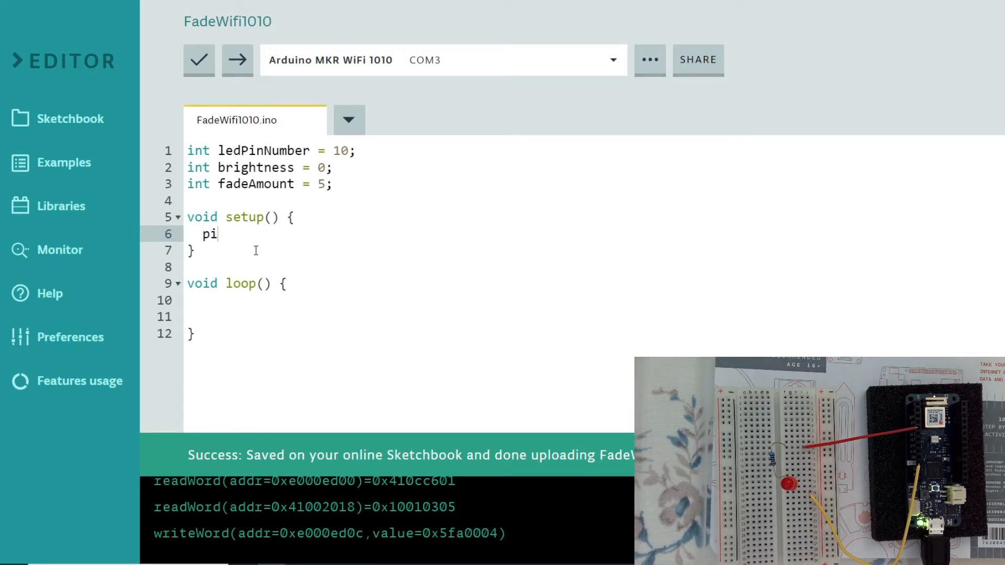
{"action": "type", "text": "nMode"}
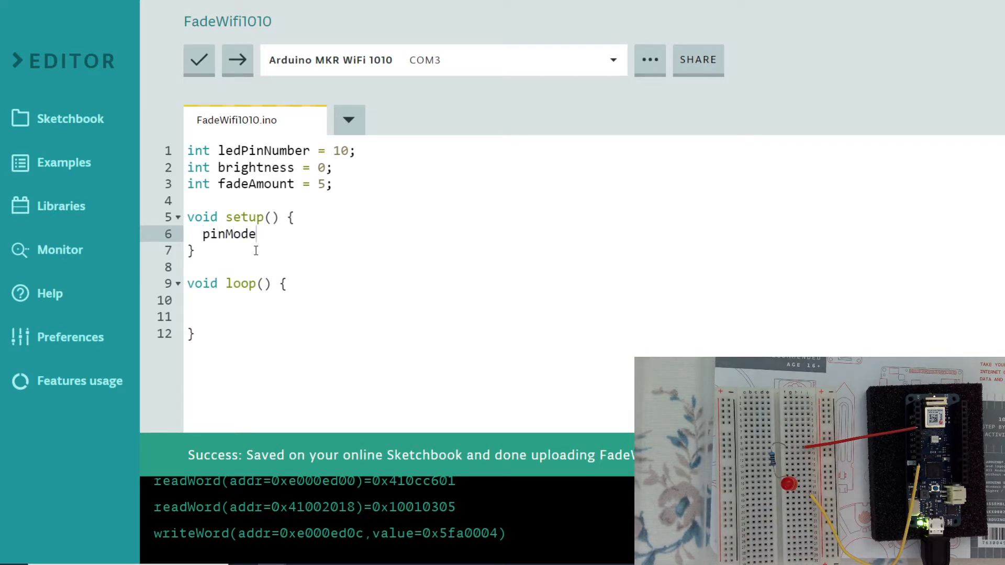
{"action": "type", "text": "()"}
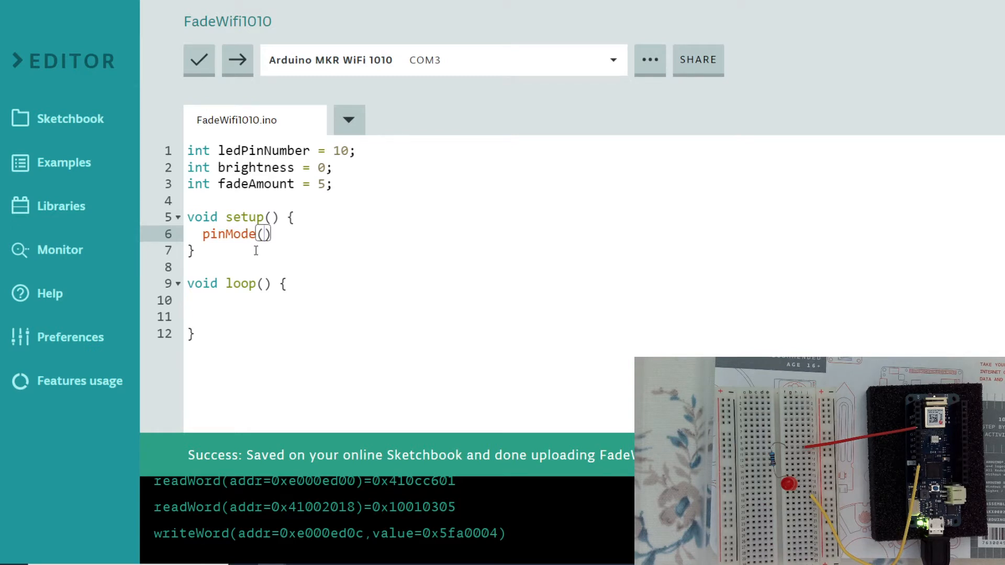
{"action": "type", "text": "ledP"}
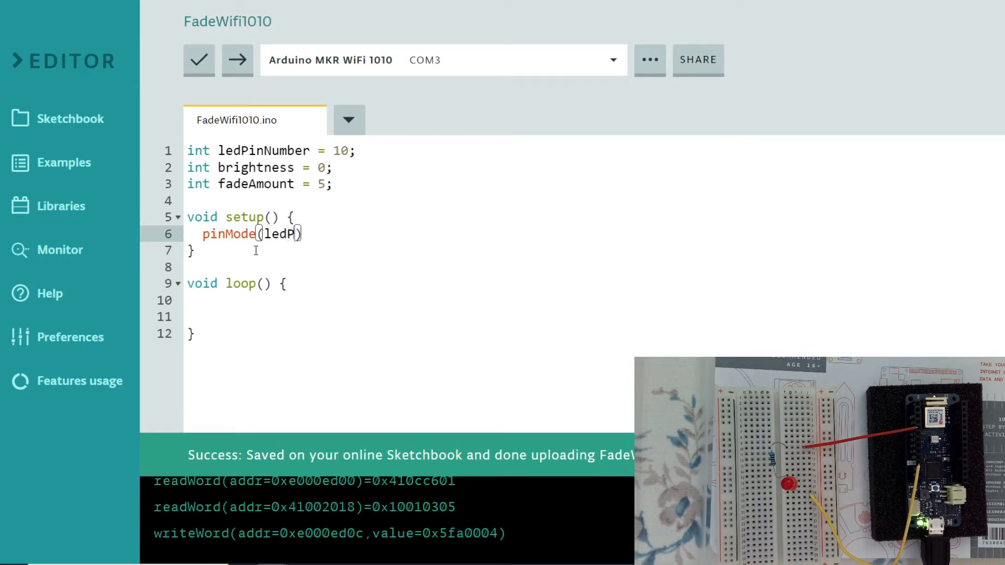
{"action": "type", "text": "inNumber,"}
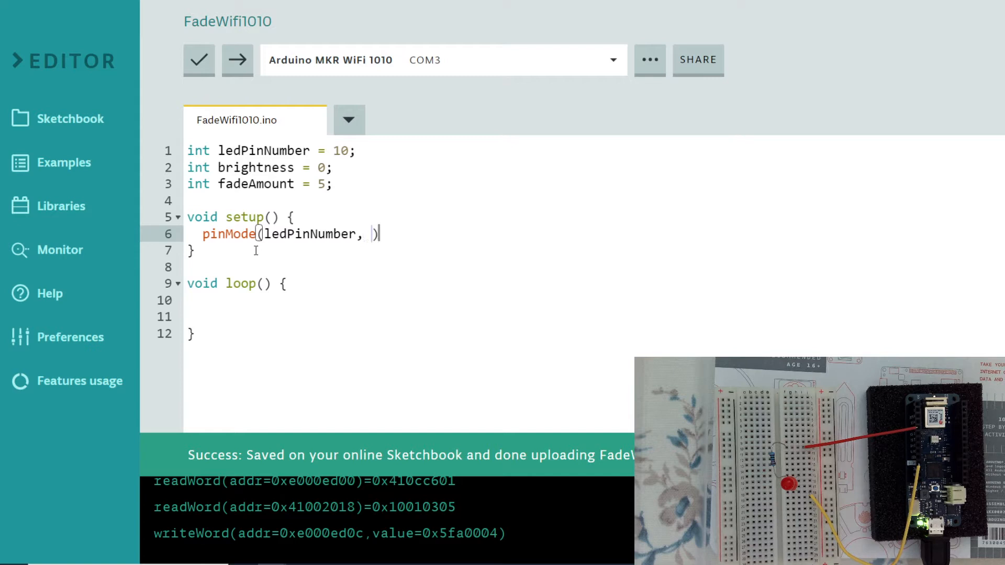
{"action": "type", "text": "OUTPUT"}
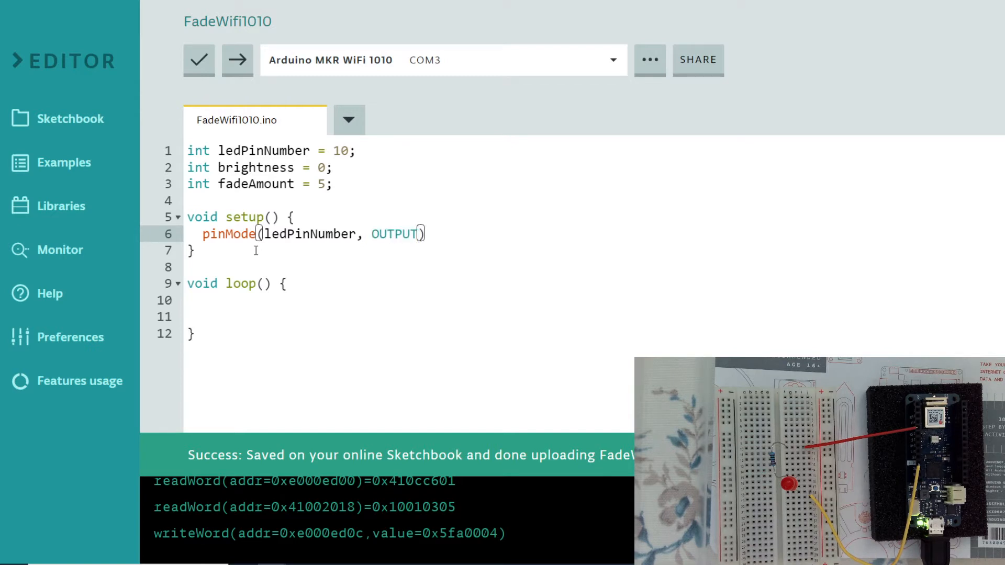
{"action": "type", "text": ";"}
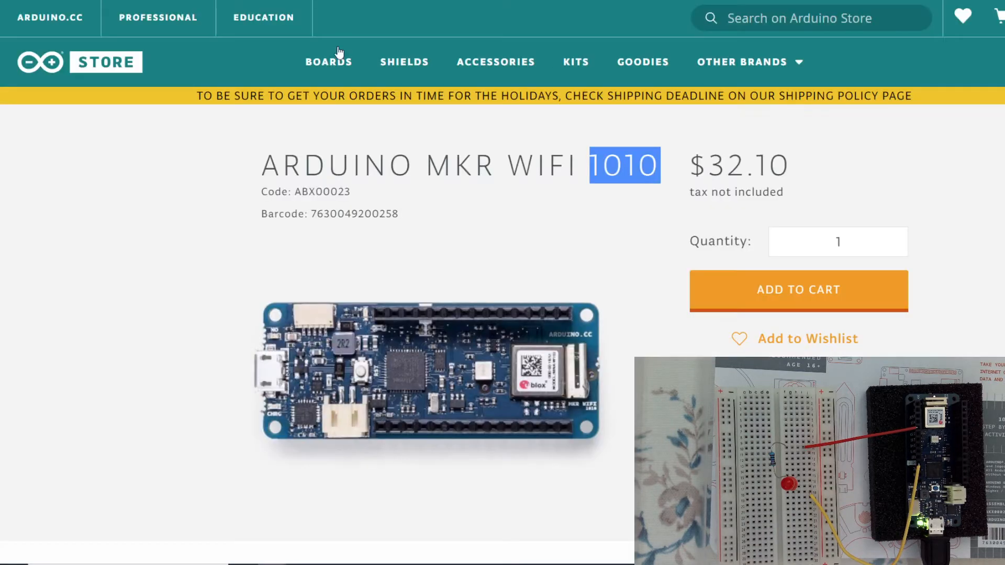
Step: Scroll the analogWrite reference to Syntax and select analogWrite(pin, value) for copying
{"action": "scroll", "scroll_direction": "down", "scroll_amount": 3}
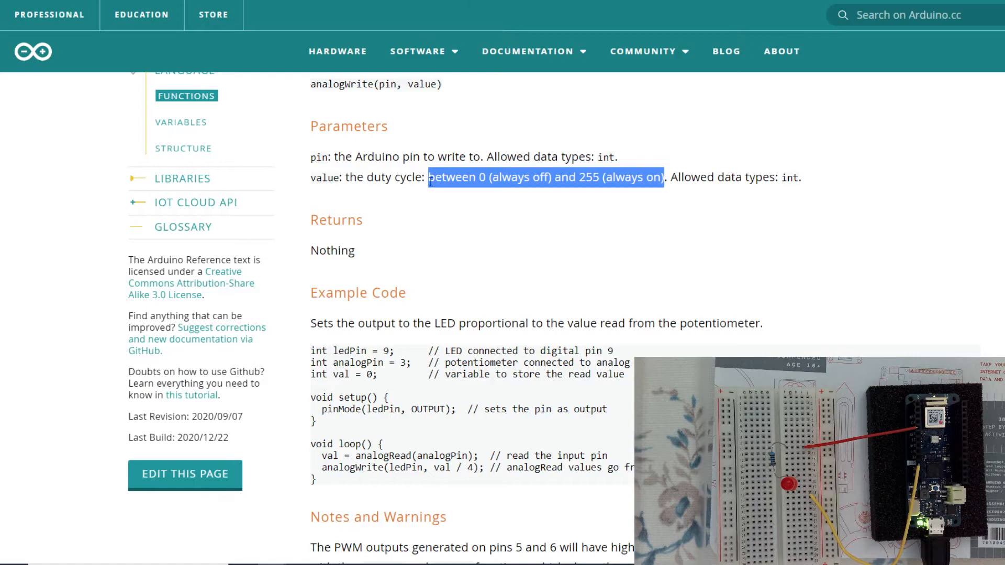
{"action": "scroll", "scroll_direction": "down", "scroll_amount": 3}
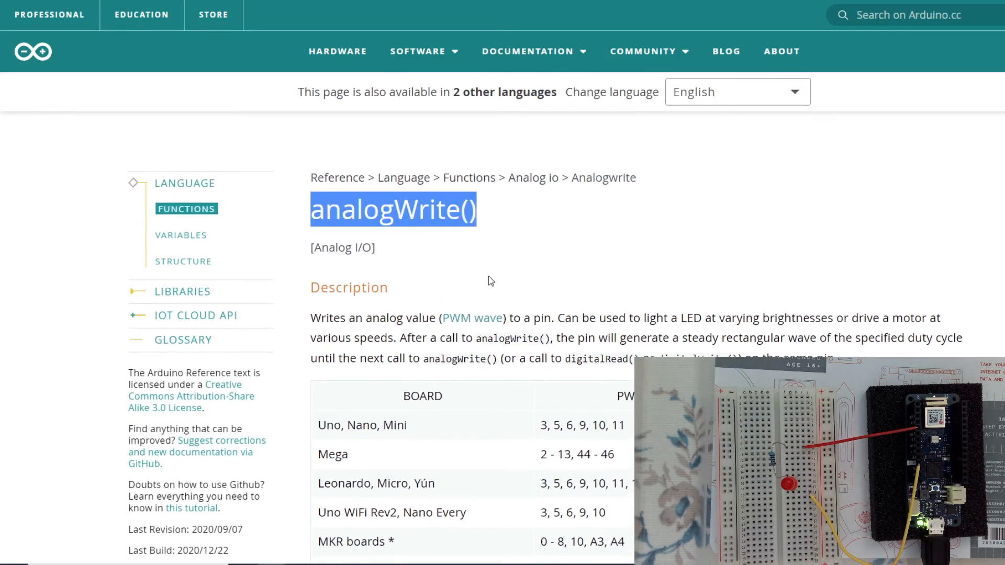
{"action": "scroll", "scroll_direction": "down", "scroll_amount": 3}
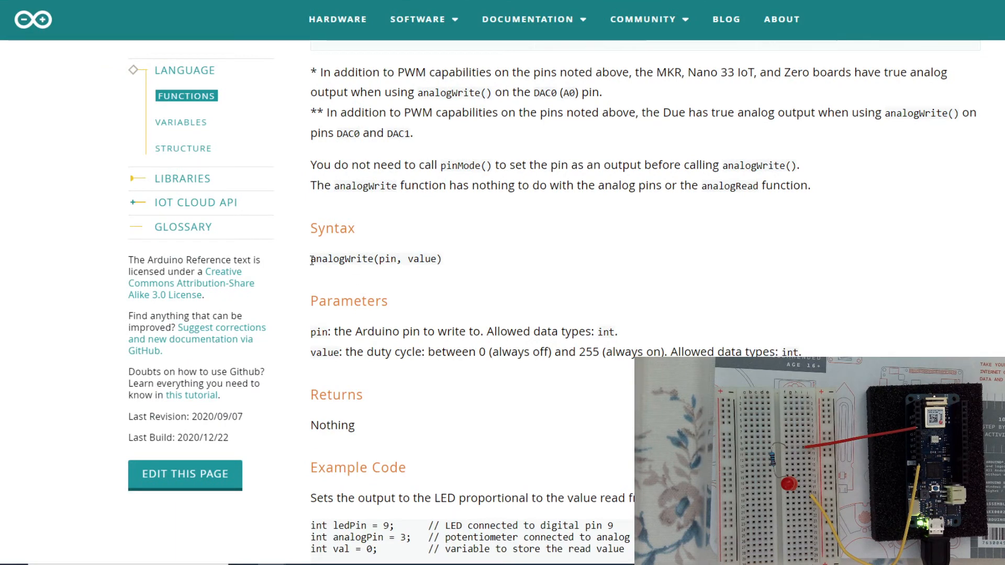
{"action": "left_click_drag", "start_coordinate": [311, 259], "coordinate": [441, 260]}
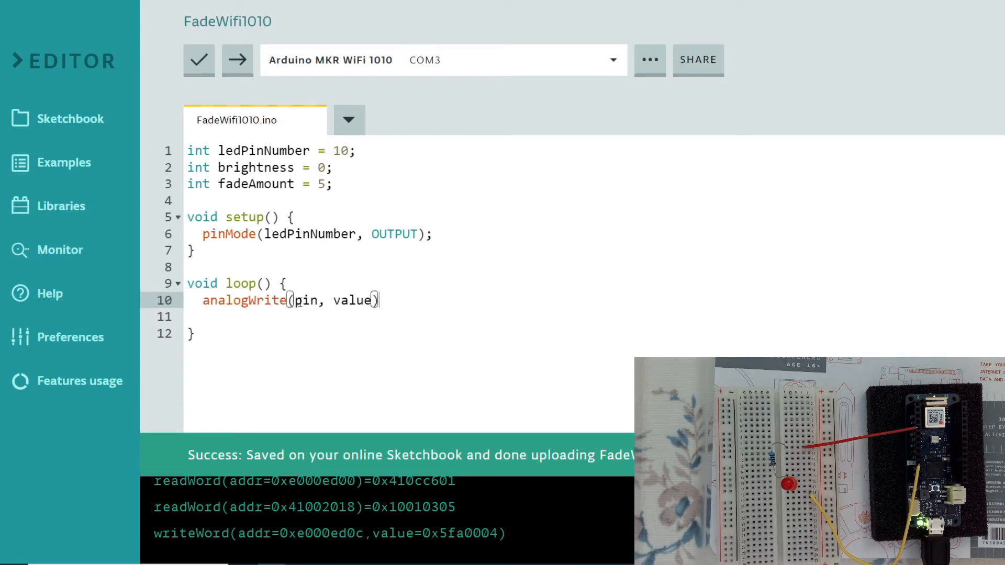
Step: Replace the placeholders so the call reads analogWrite(ledPinNumber, brightness);
{"action": "double_click", "coordinate": [309, 234]}
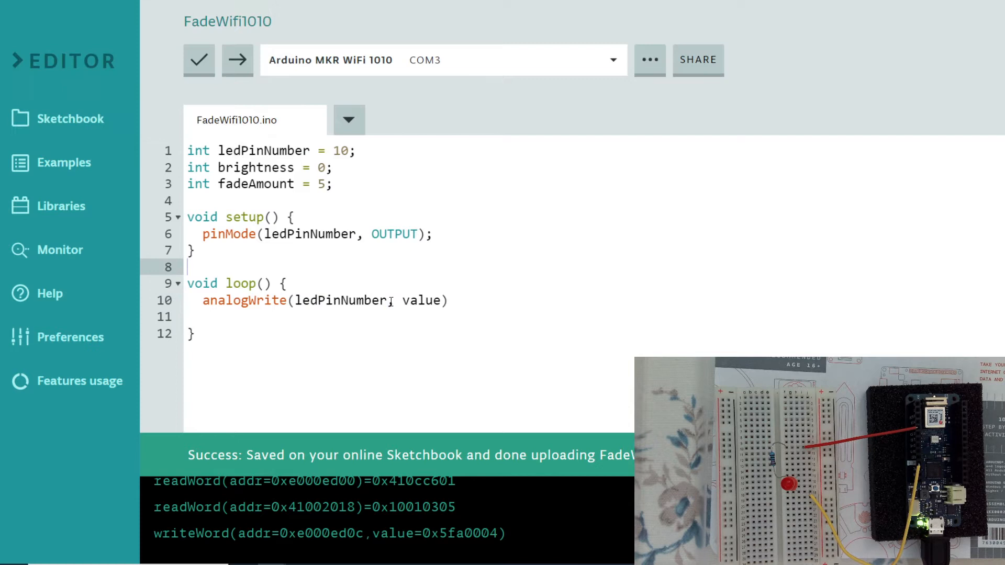
{"action": "double_click", "coordinate": [421, 300]}
{"action": "type", "text": "brig"}
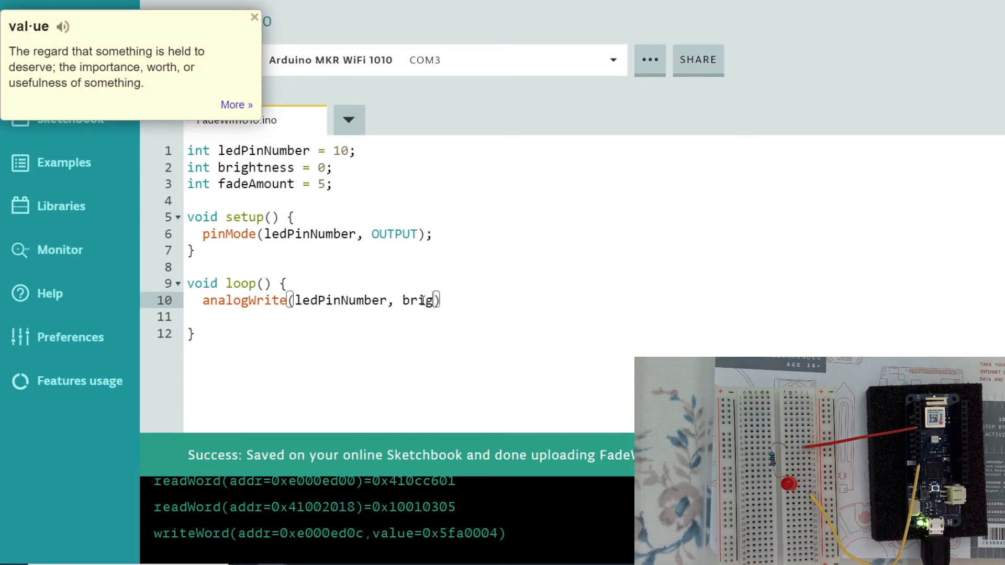
{"action": "type", "text": "tness"}
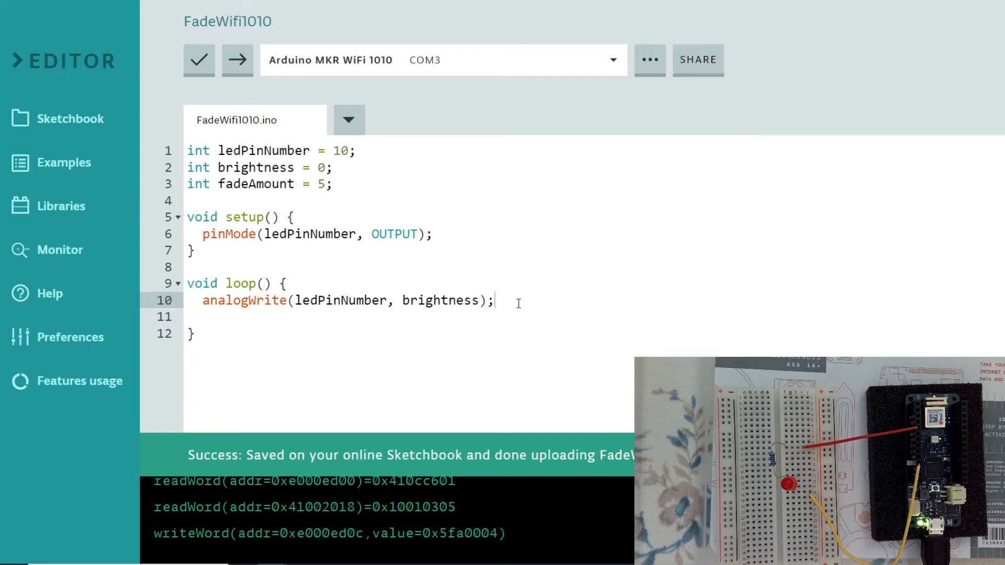
{"action": "double_click", "coordinate": [255, 168]}
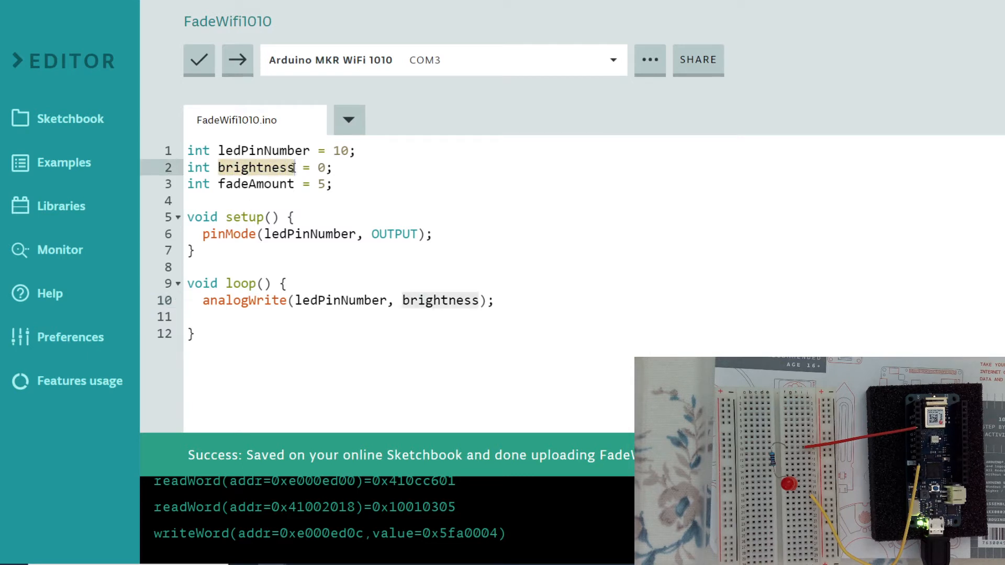
Step: Add brightness = brightness + fadeAmount; on a new line after the analogWrite call
{"action": "type", "text": "brightness ="}
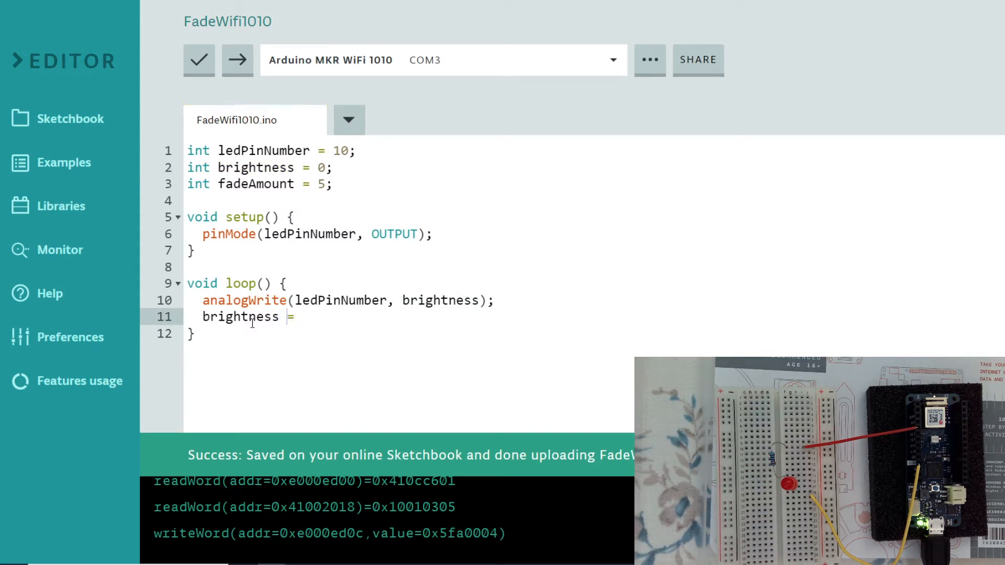
{"action": "type", "text": "v"}
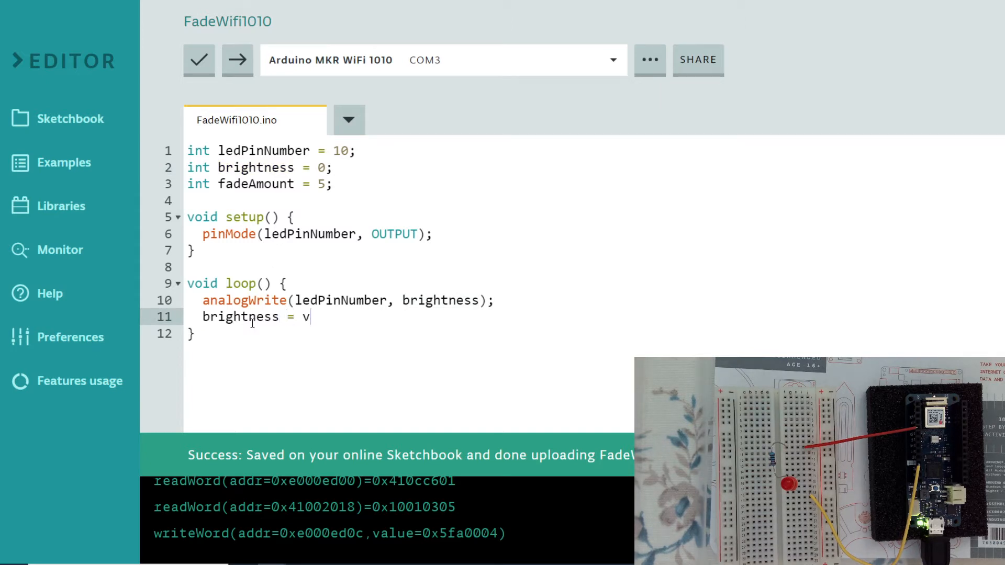
{"action": "type", "text": "rightness +"}
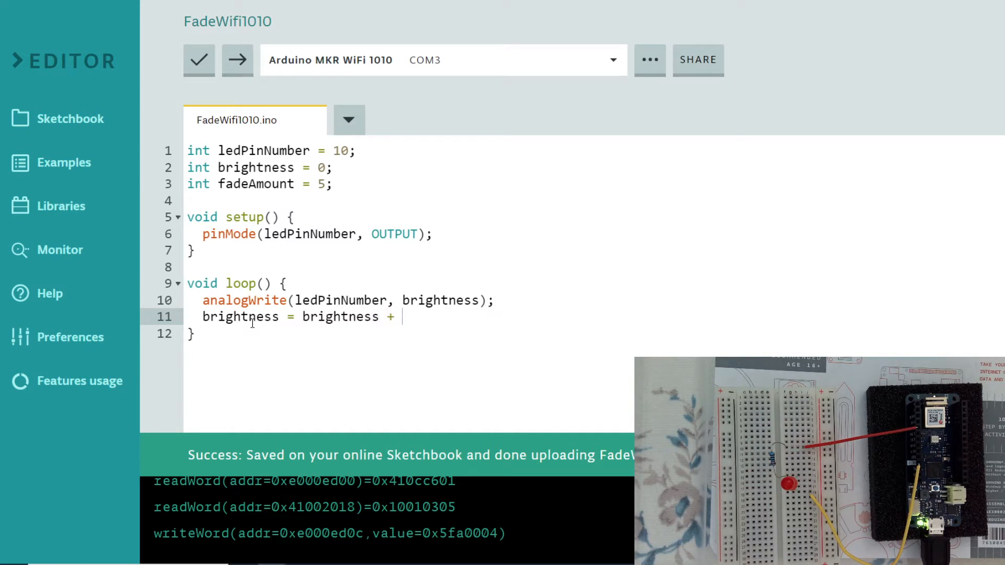
{"action": "type", "text": "fade"}
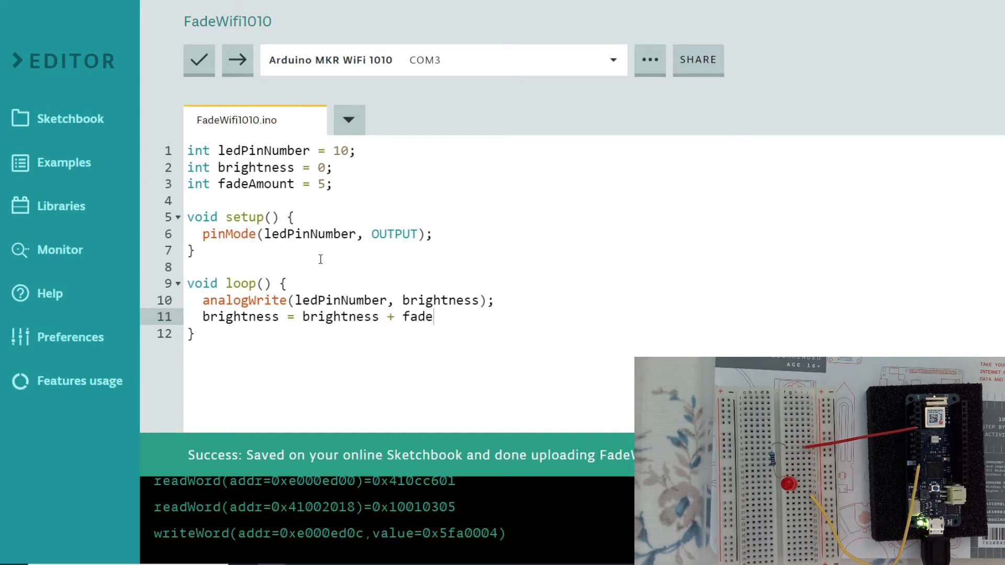
{"action": "type", "text": "Amount"}
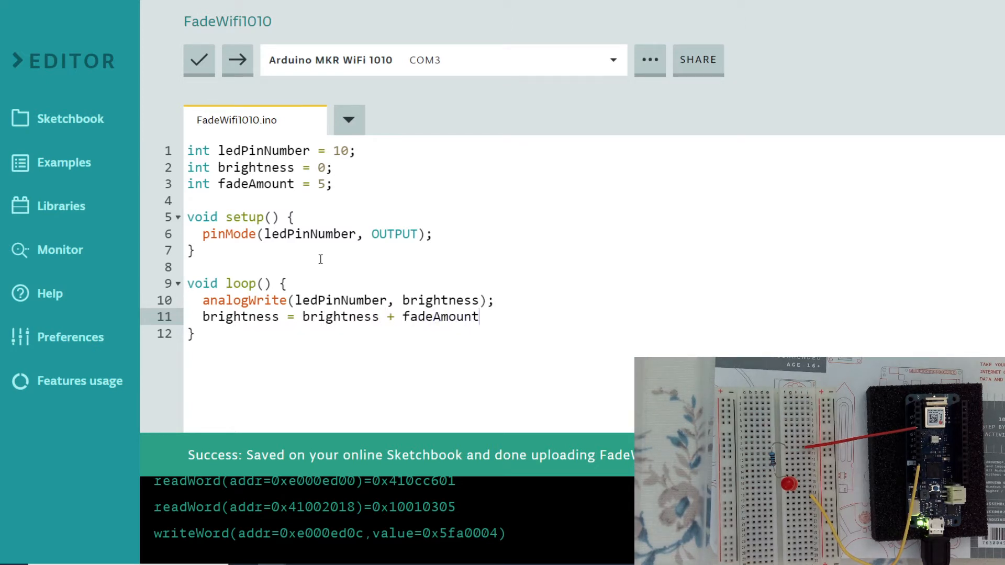
{"action": "type", "text": ";"}
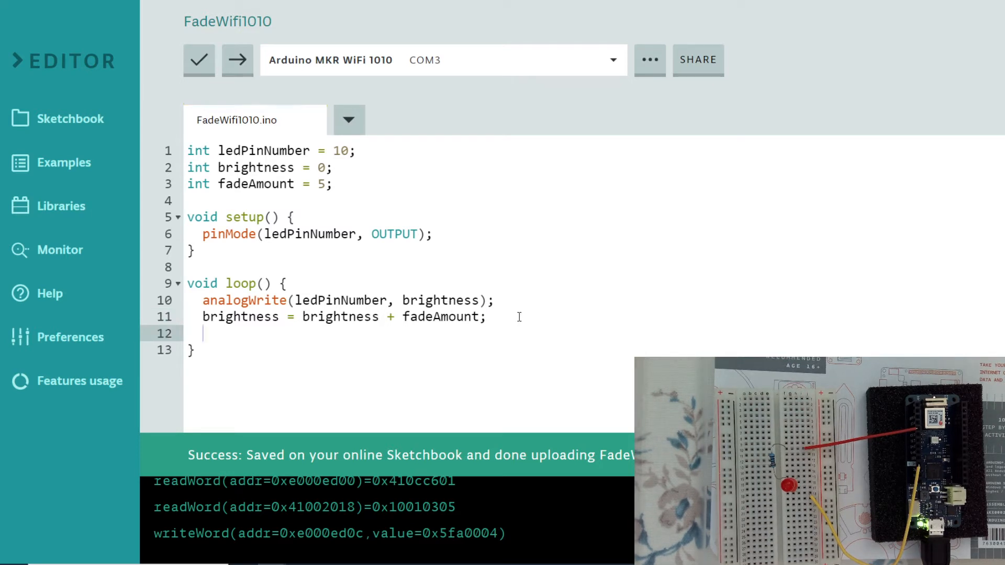
Step: Add an if (brightness >= 255) condition with an empty block below the brightness update
{"action": "type", "text": "i"}
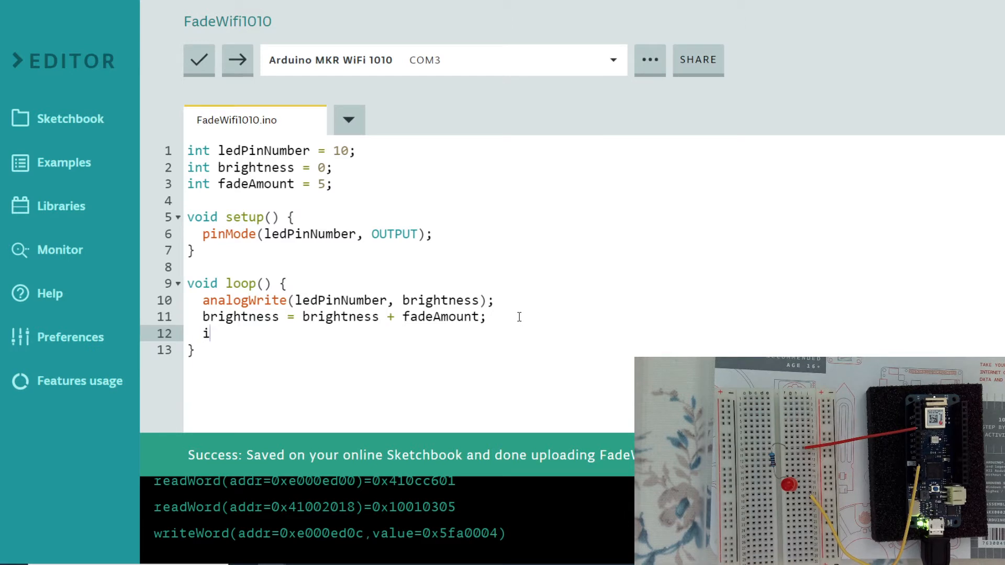
{"action": "type", "text": "f()"}
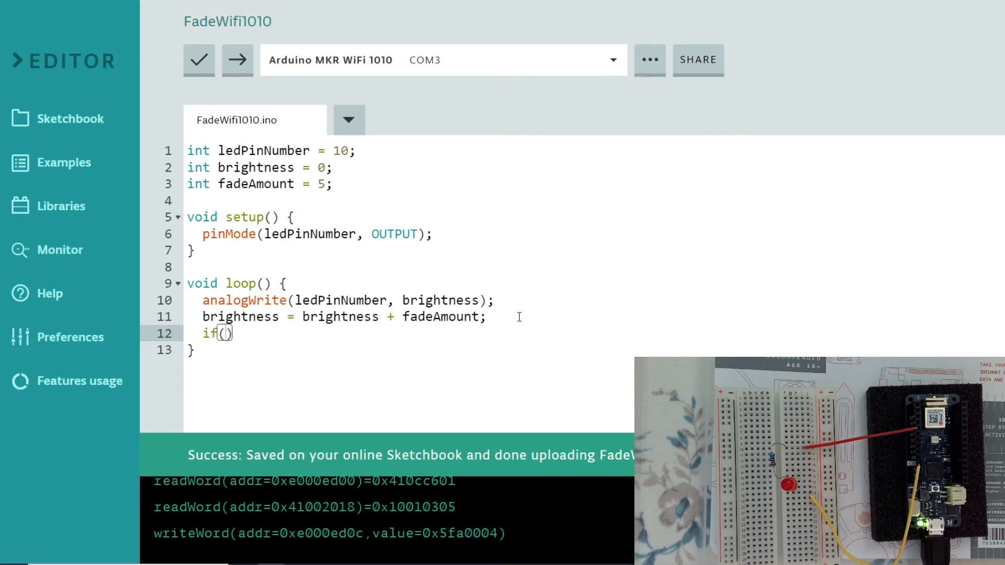
{"action": "type", "text": "br"}
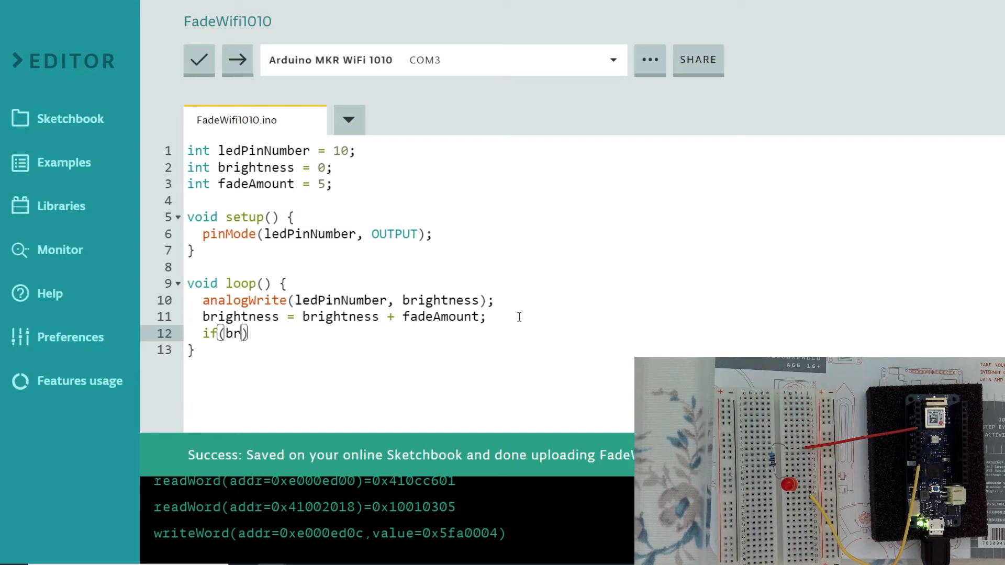
{"action": "type", "text": "igh"}
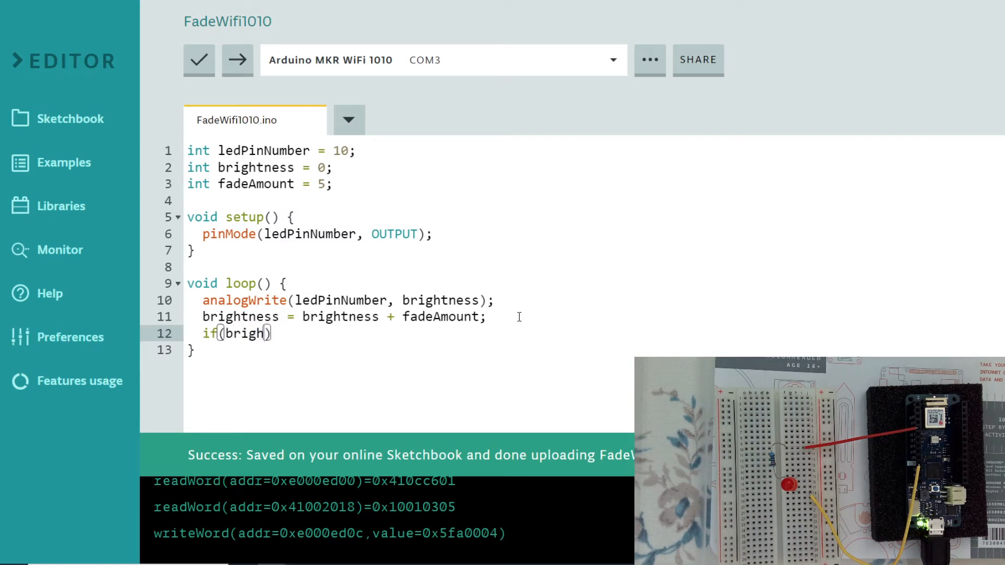
{"action": "type", "text": "ness"}
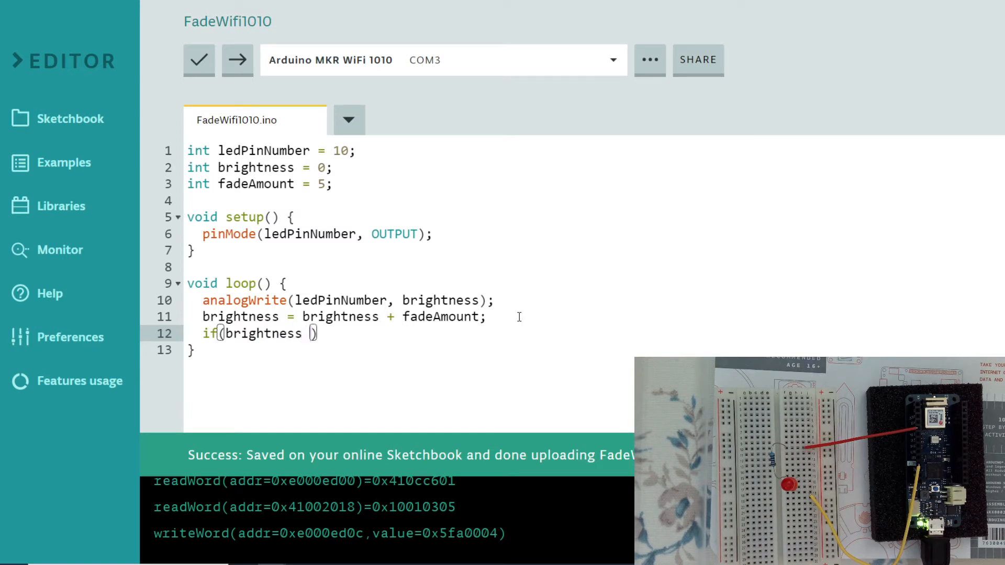
{"action": "type", "text": ">"}
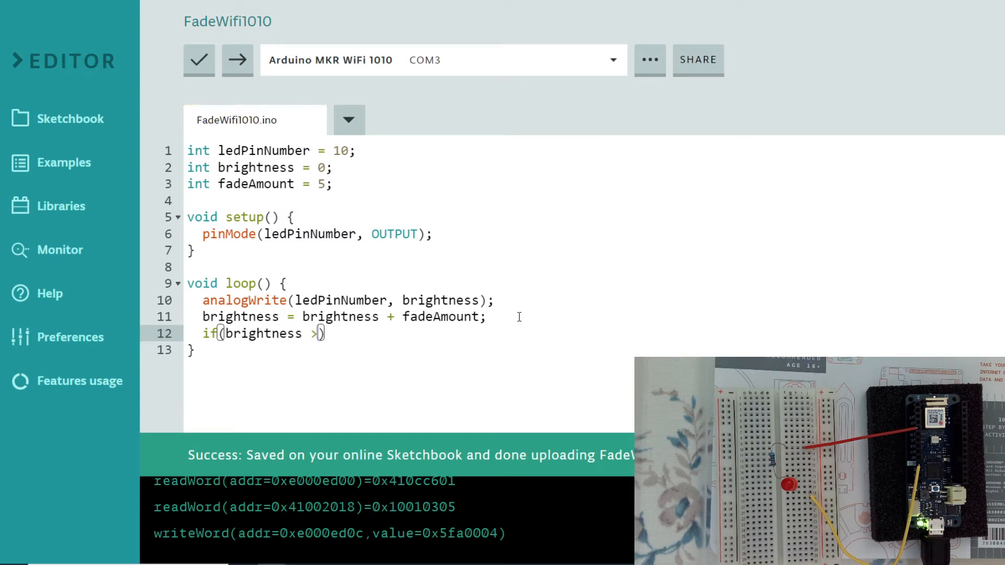
{"action": "type", "text": "="}
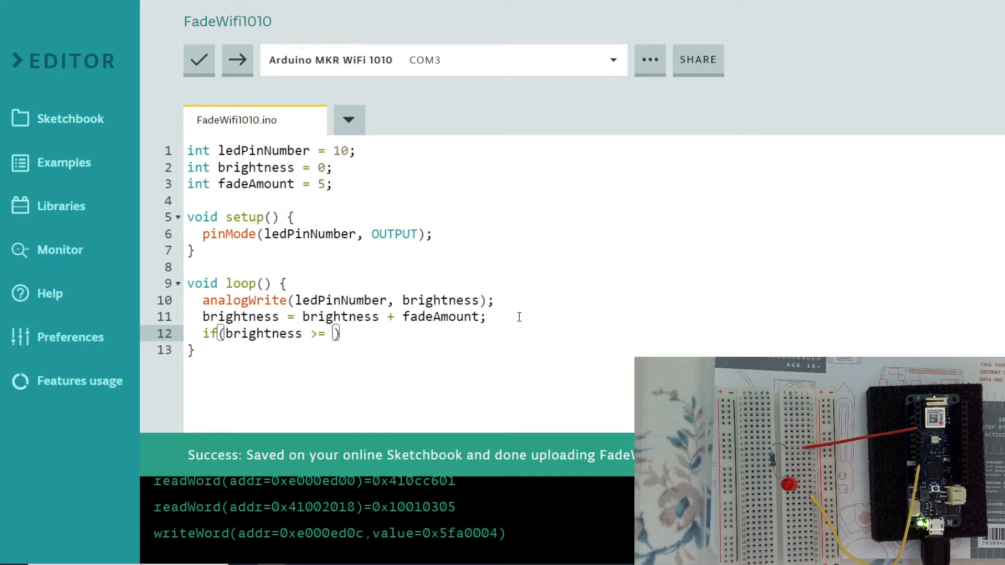
{"action": "type", "text": "2"}
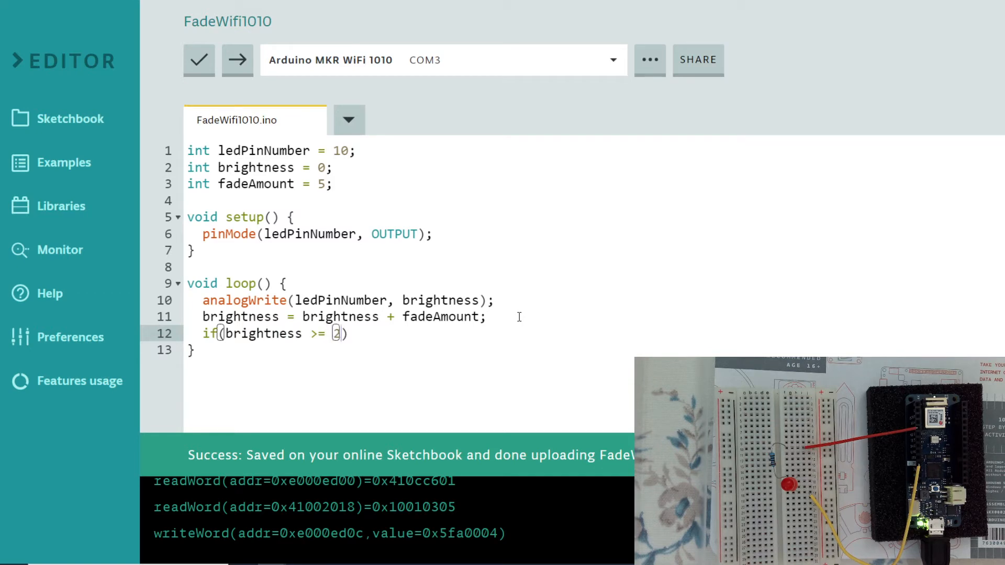
{"action": "type", "text": "55"}
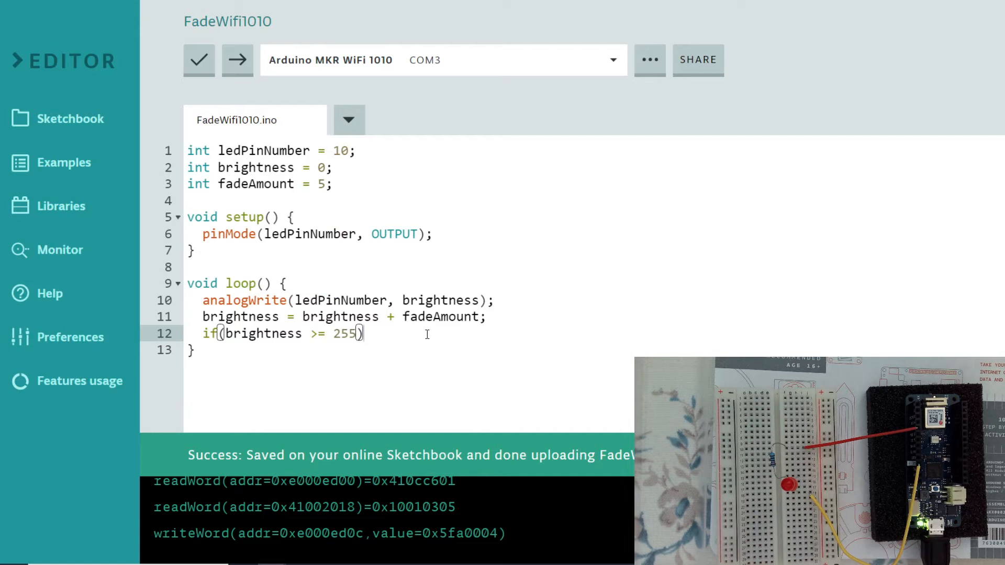
{"action": "type", "text": "{}"}
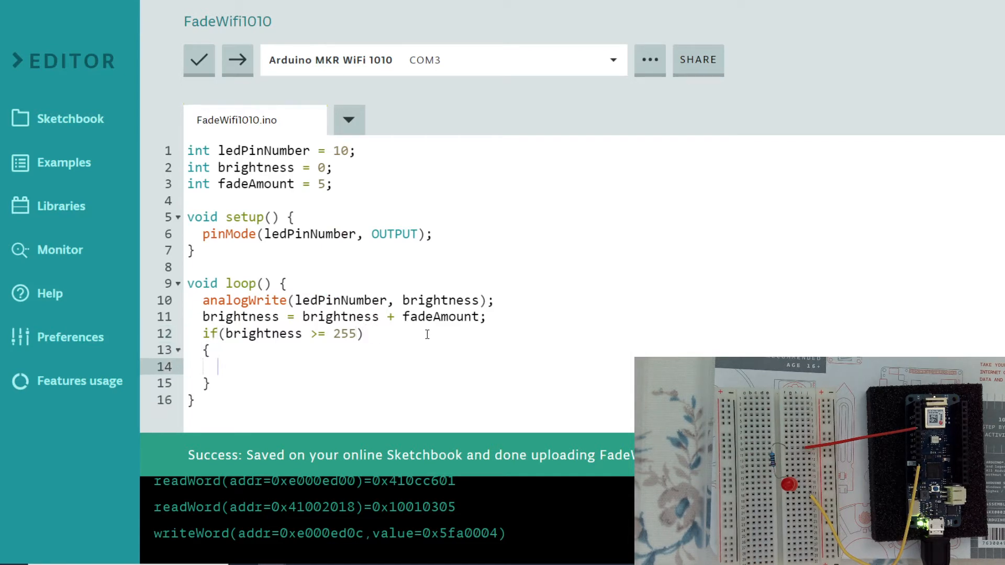
Step: Inside the if block, set fadeAmount = -fadeAmount
{"action": "type", "text": "fad"}
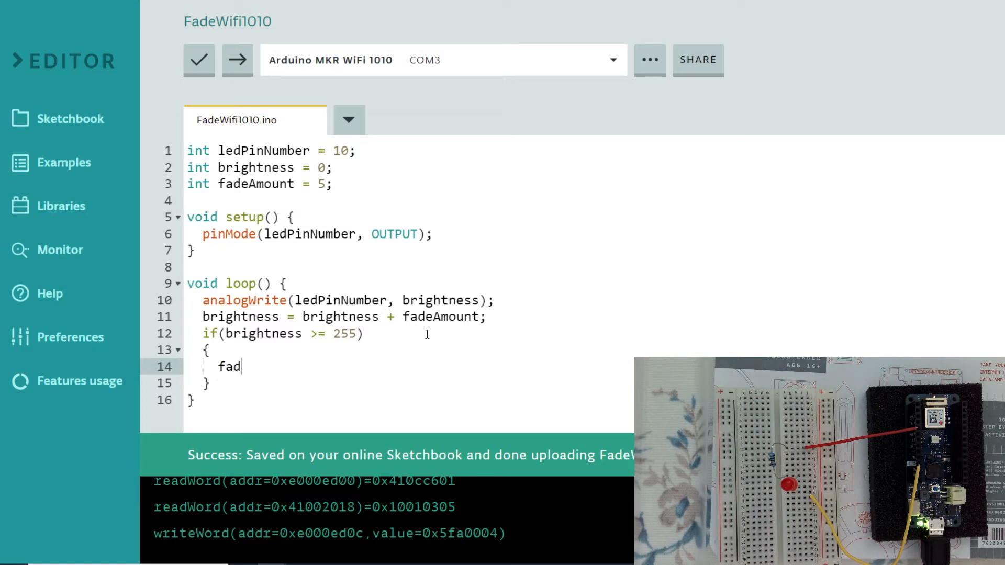
{"action": "type", "text": "eAmount"}
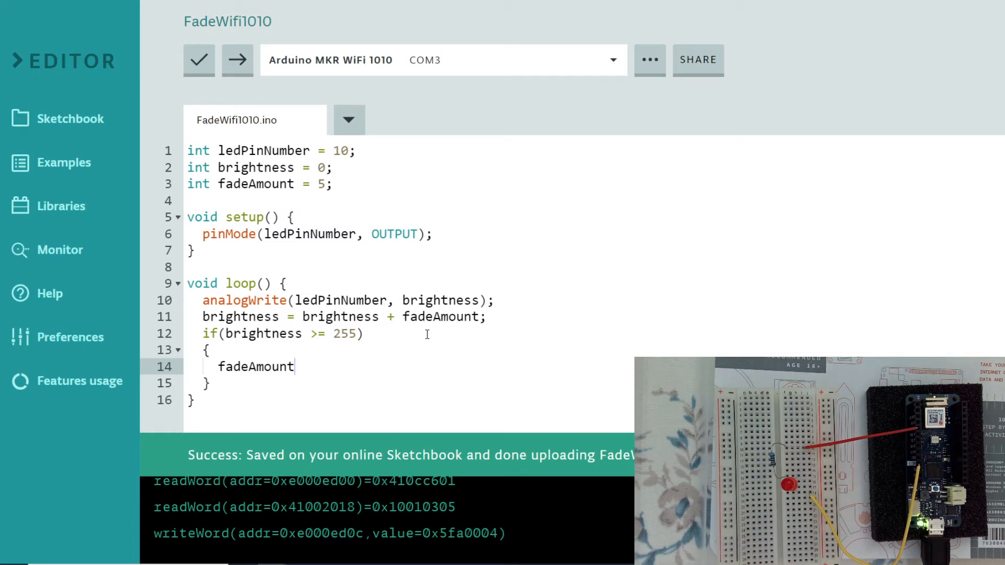
{"action": "type", "text": "="}
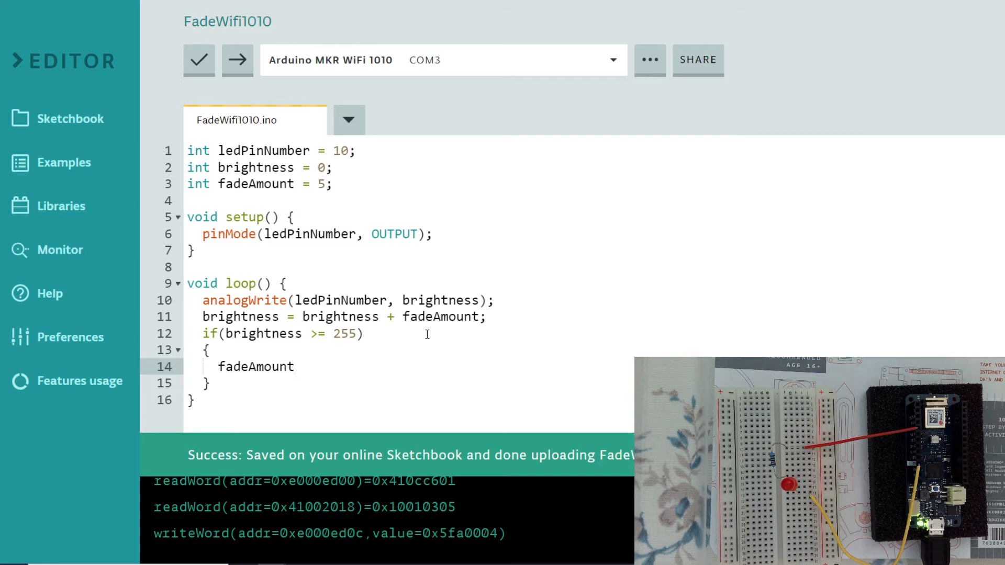
{"action": "type", "text": "="}
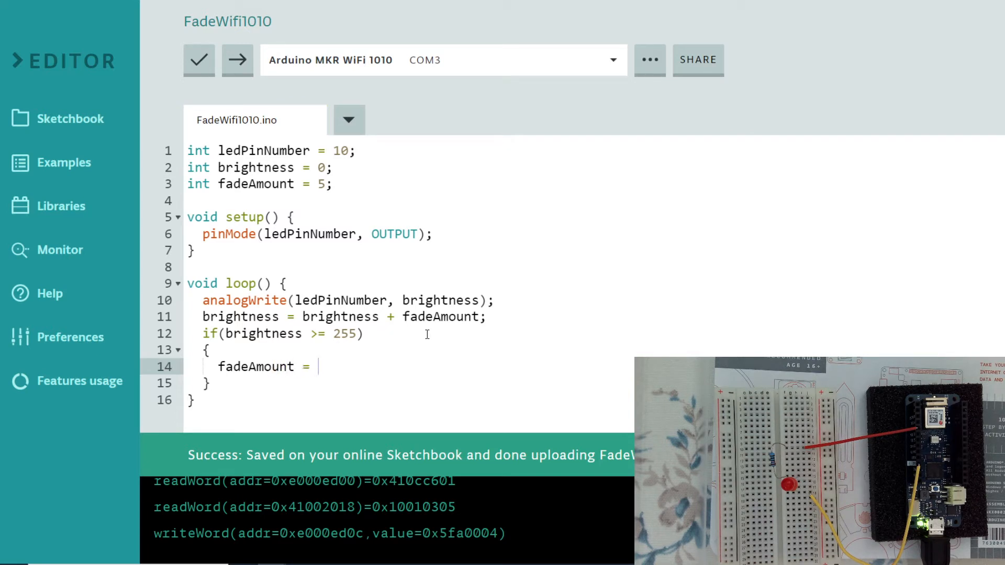
{"action": "type", "text": "-fad"}
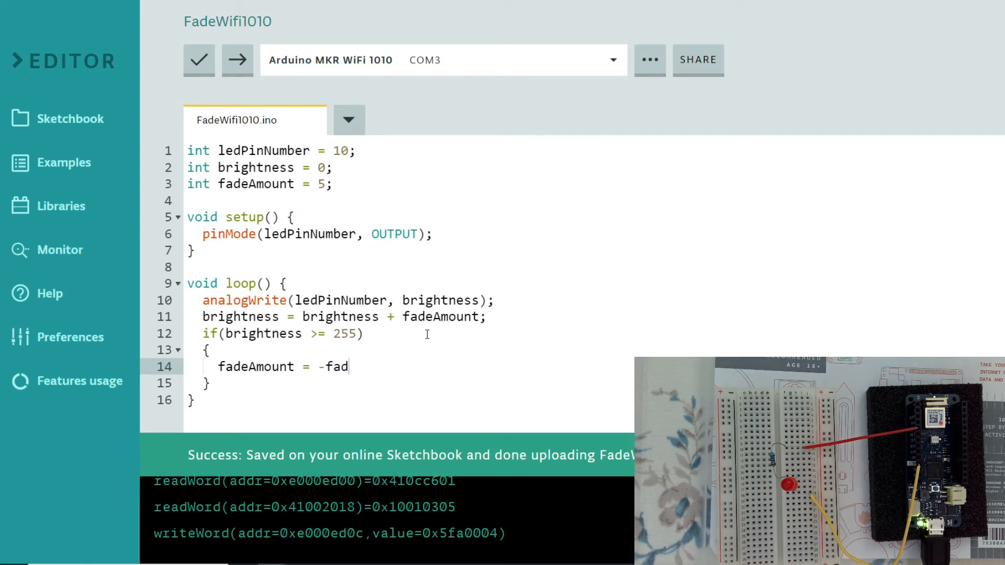
{"action": "type", "text": "eAmou"}
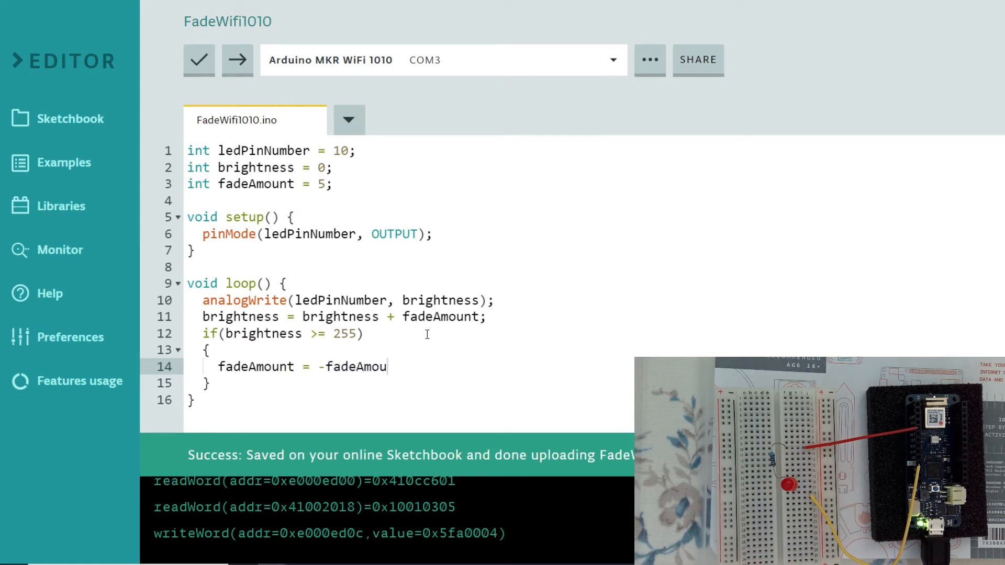
{"action": "type", "text": "nt"}
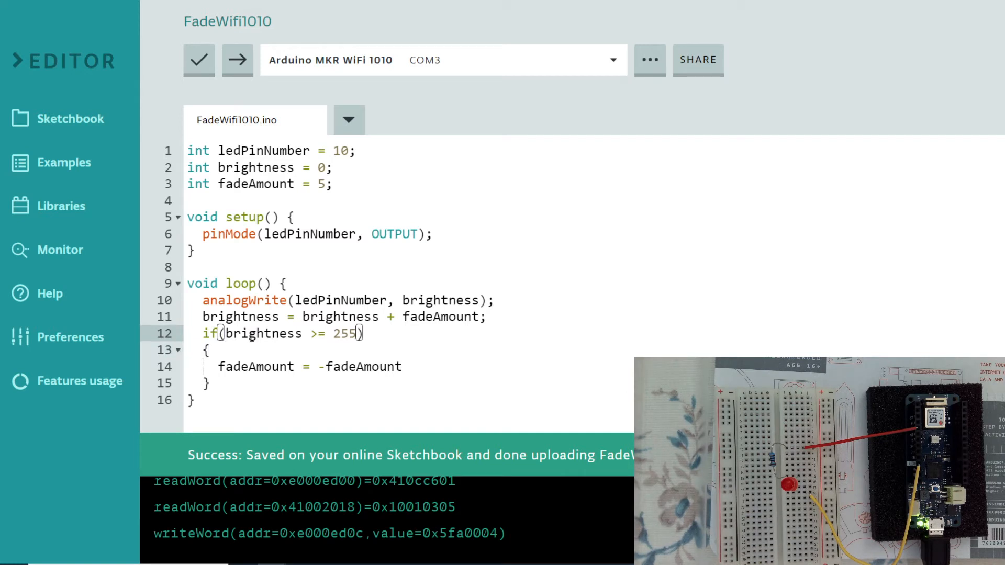
Step: Extend the condition to brightness <= 0 || brightness >= 255 and end the reversal line with a semicolon
{"action": "double_click", "coordinate": [262, 333]}
{"action": "type", "text": "brightness <=- "}
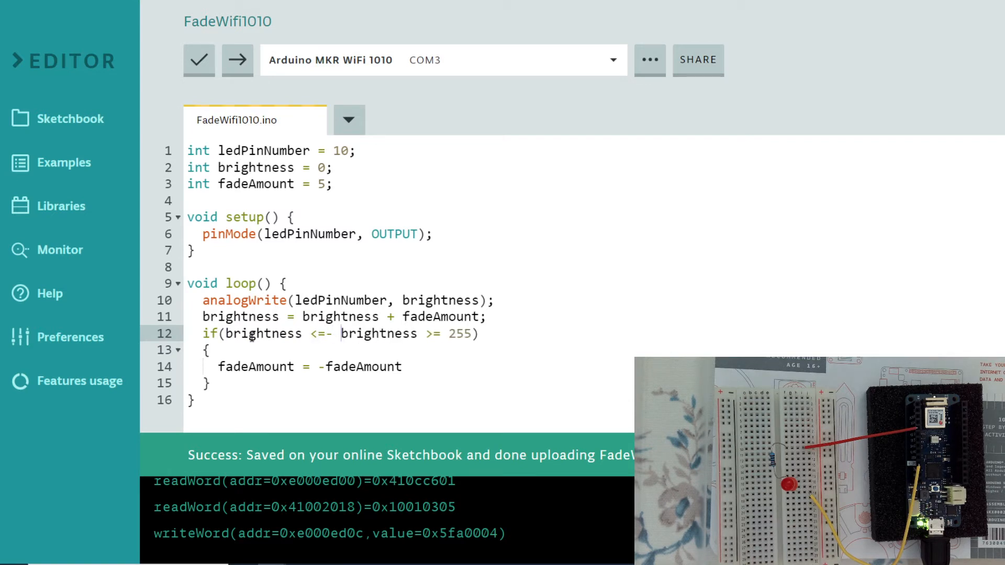
{"action": "key", "text": "Backspace"}
{"action": "type", "text": " 0"}
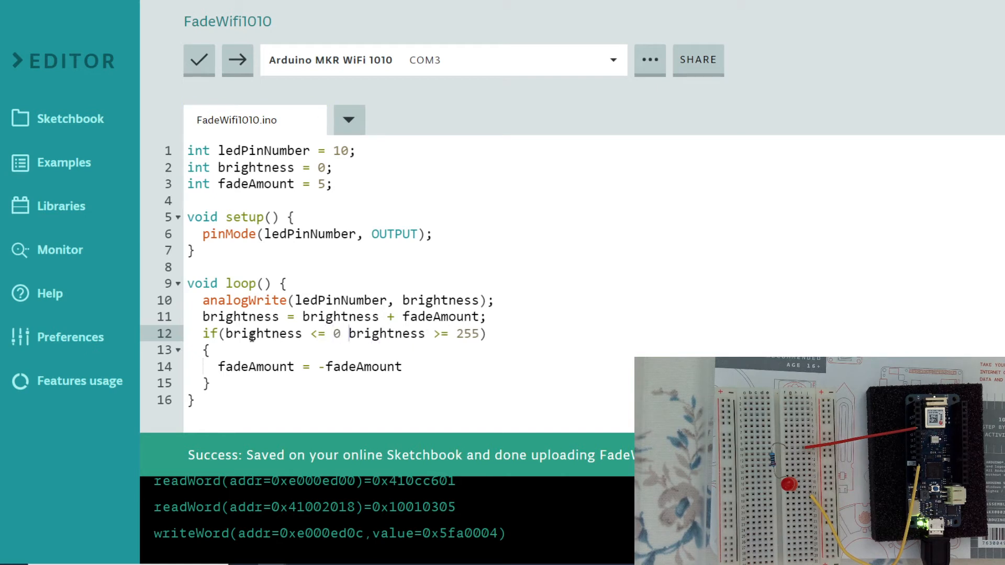
{"action": "type", "text": "||"}
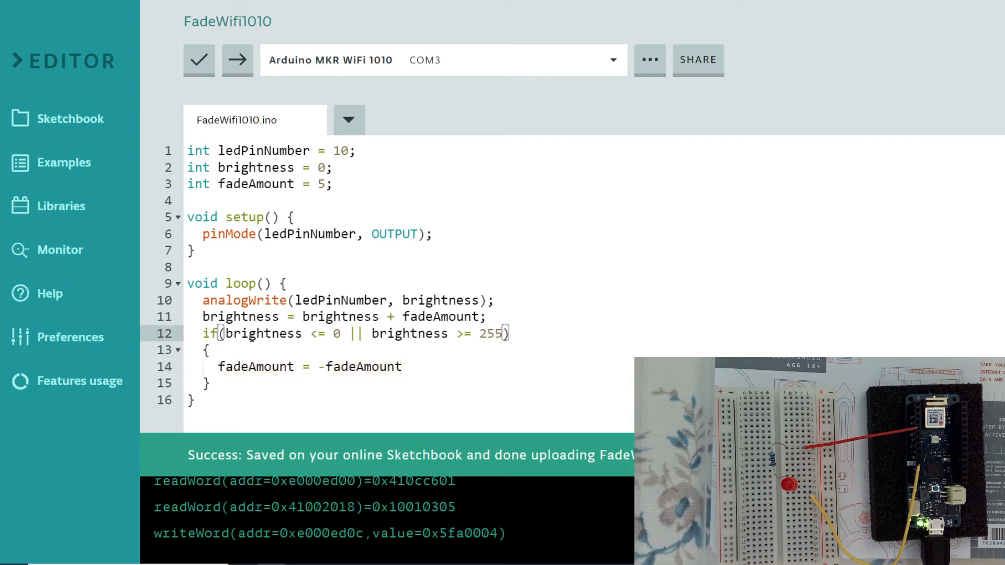
{"action": "double_click", "coordinate": [262, 333]}
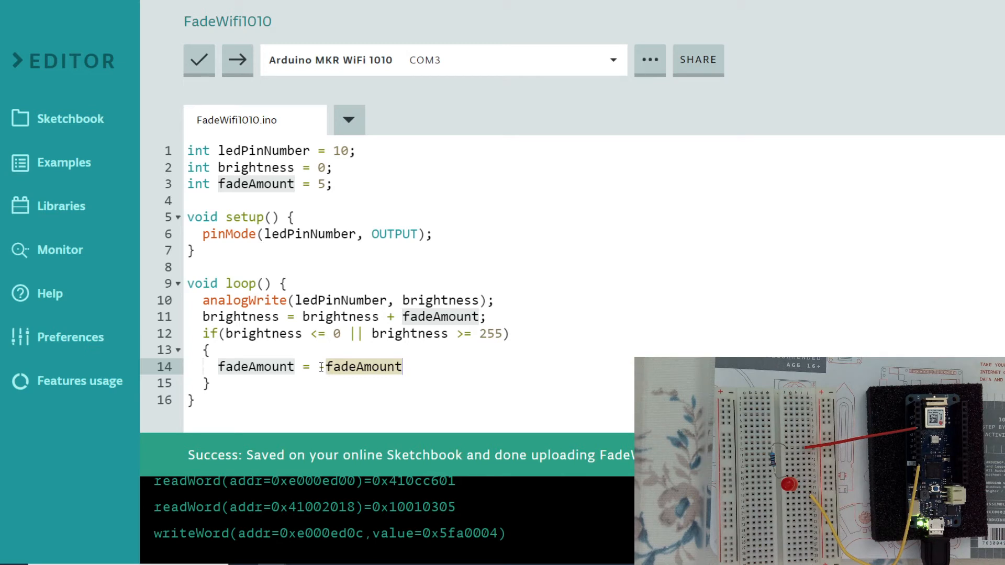
{"action": "type", "text": "-"}
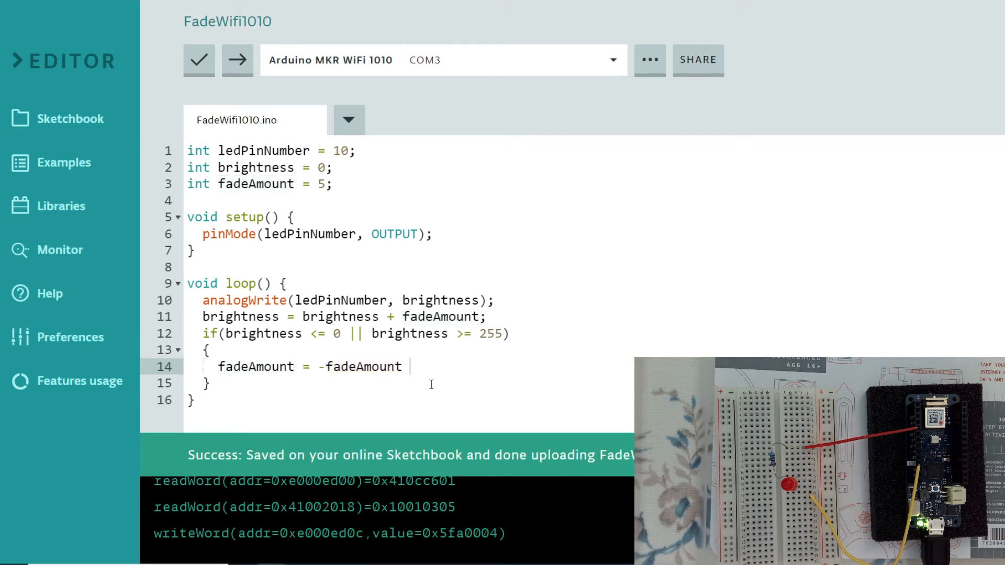
{"action": "type", "text": ";"}
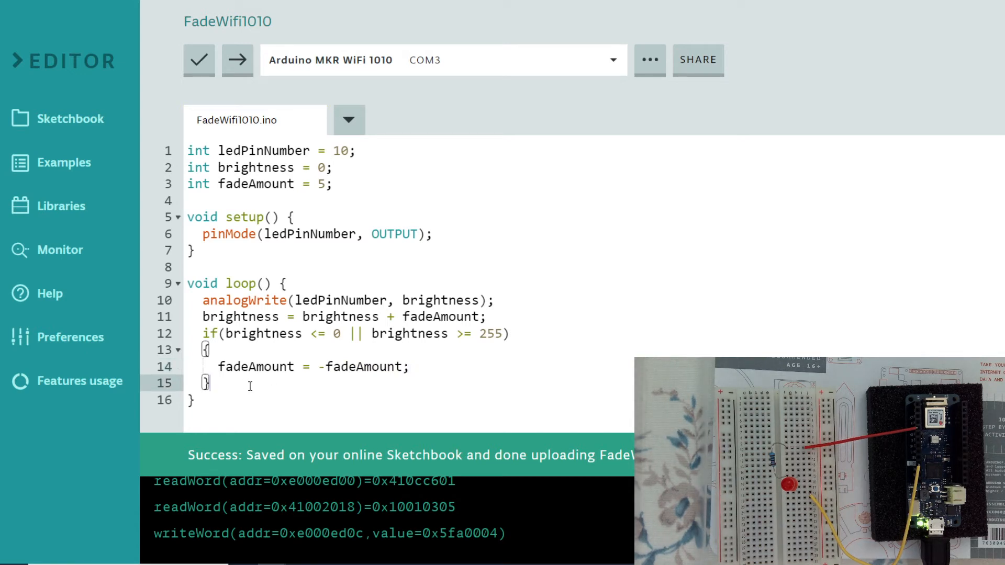
Step: Add delay(50); after the if block at the end of loop()
{"action": "type", "text": "de"}
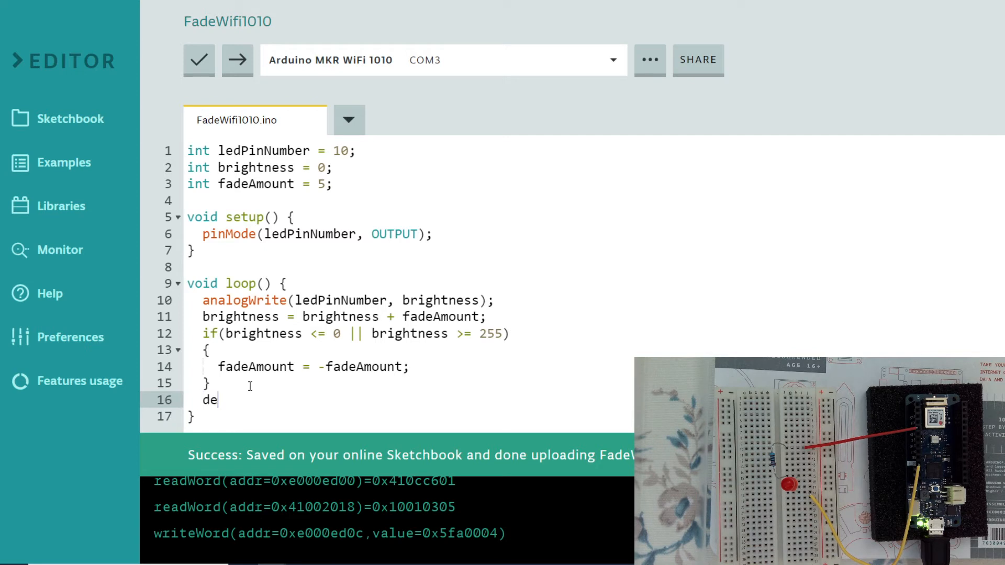
{"action": "type", "text": "lay()"}
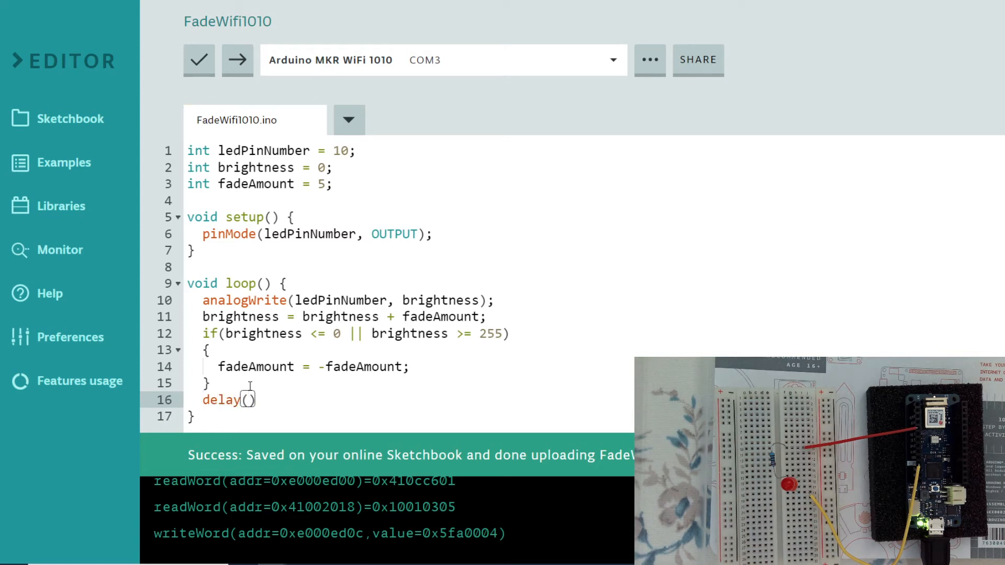
{"action": "type", "text": "50"}
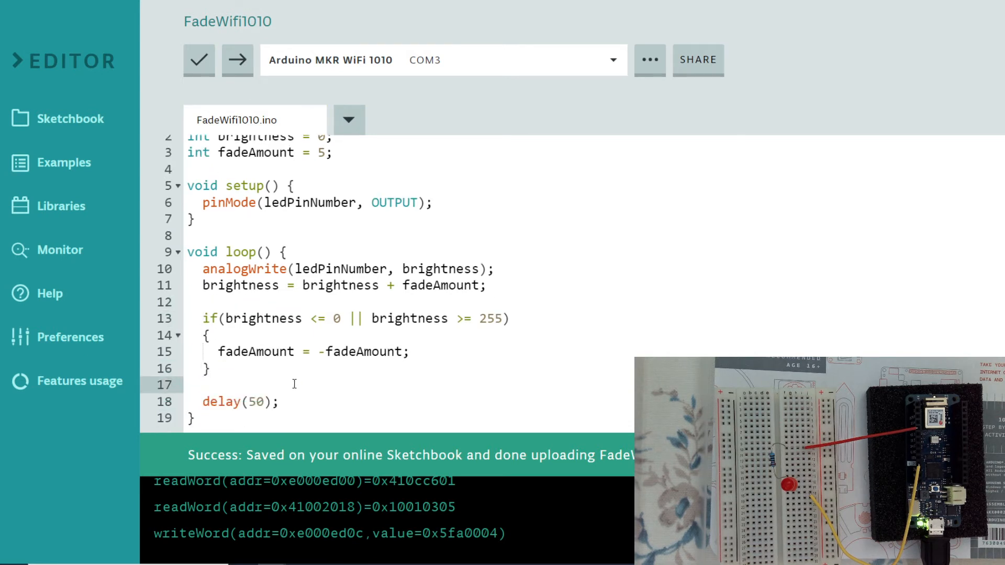
{"action": "mouse_move", "coordinate": [140, 371]}
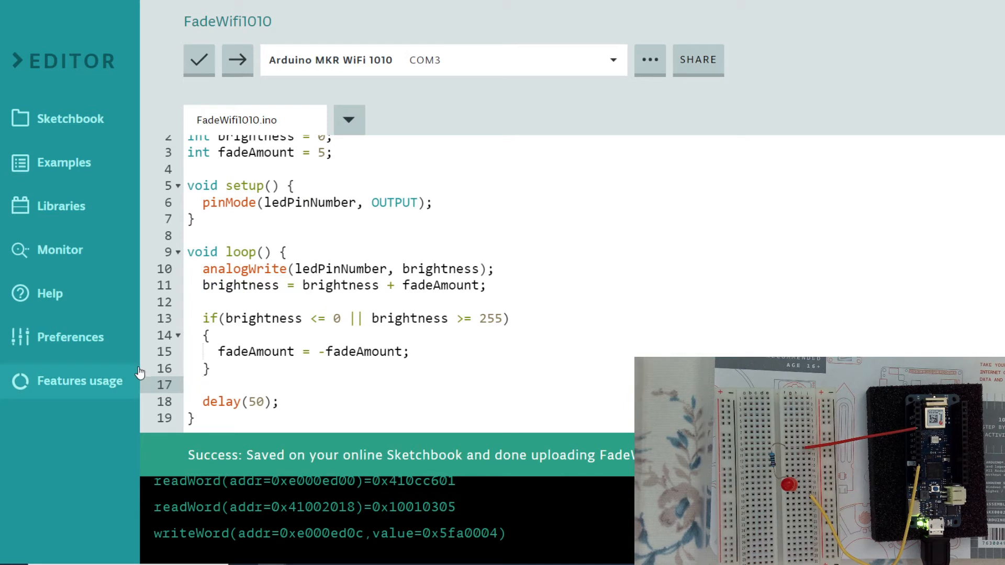
{"action": "mouse_move", "coordinate": [238, 60]}
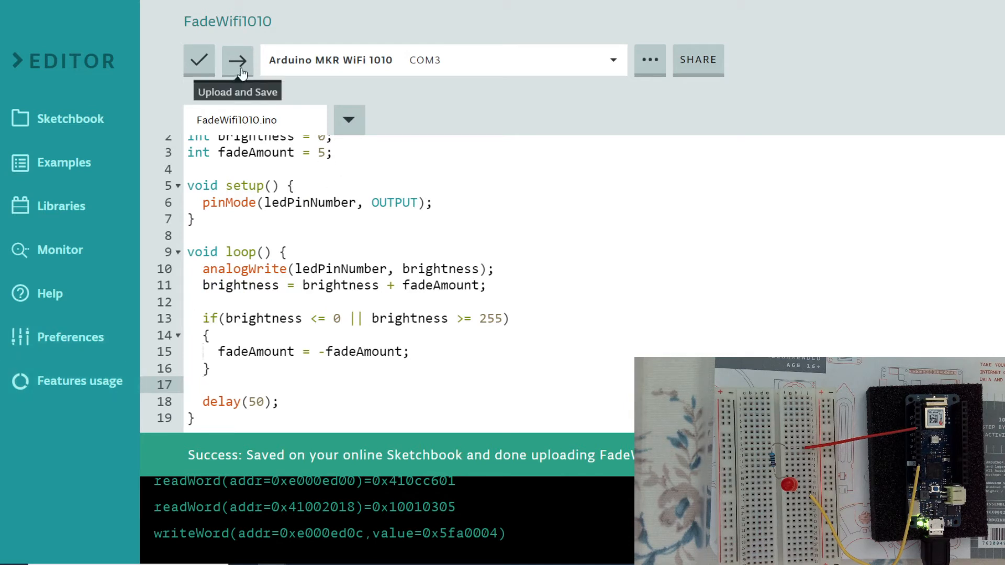
Step: Verify the FadeWifi1010 sketch, then upload it to the MKR WiFi 1010
{"action": "left_click", "coordinate": [237, 60]}
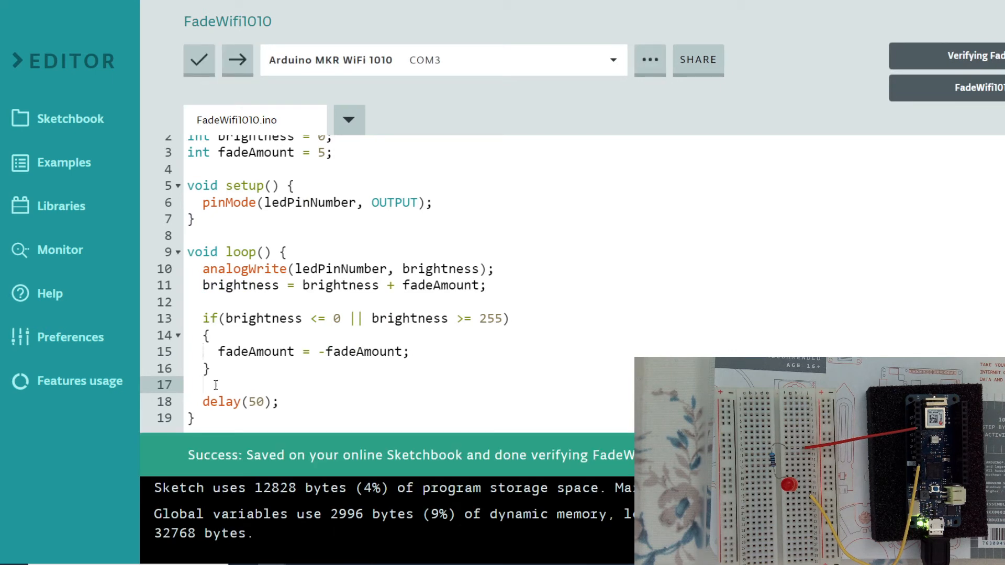
{"action": "mouse_move", "coordinate": [237, 60]}
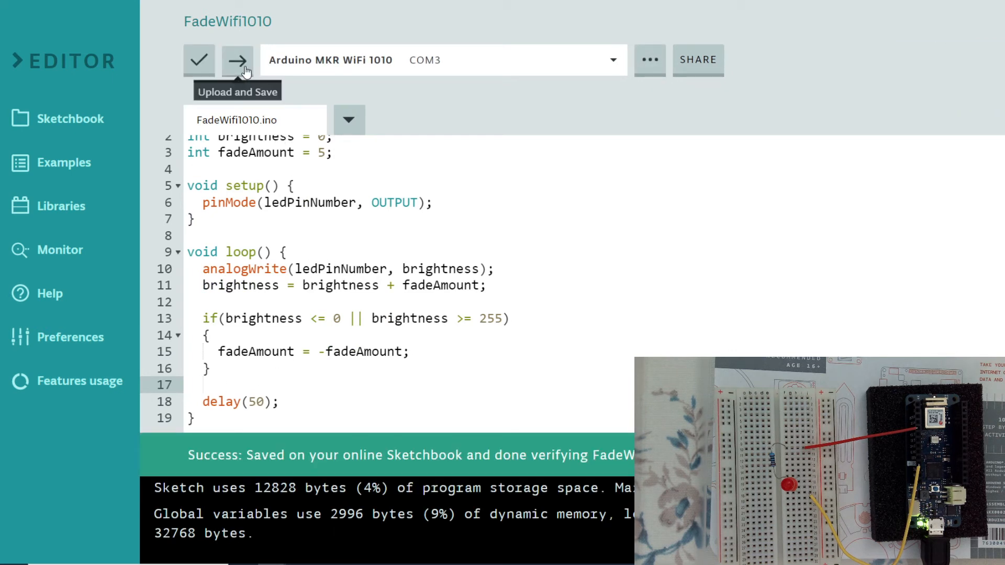
{"action": "left_click", "coordinate": [237, 60]}
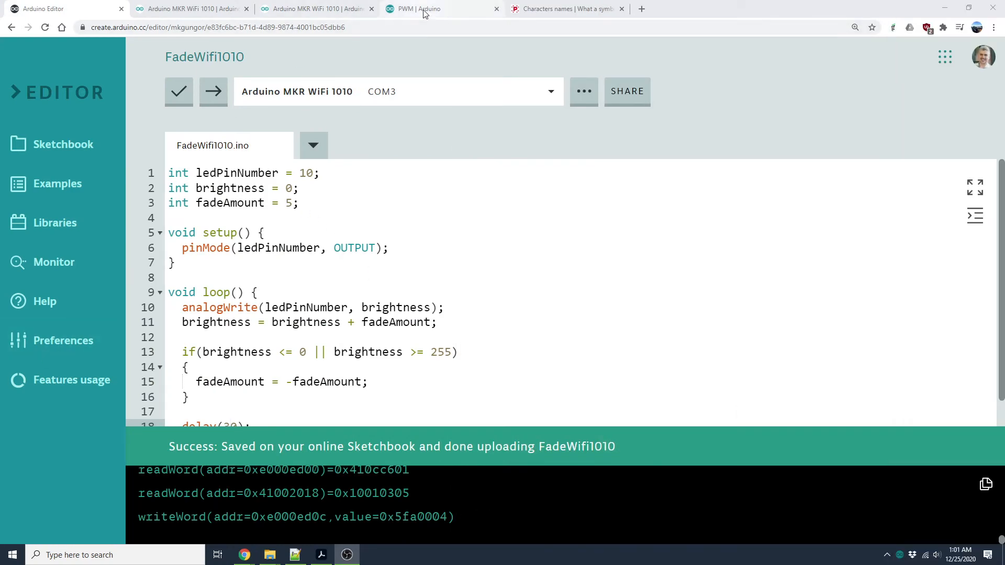
Step: Open the analogWrite() reference from the PWM page and highlight its 0 to 255 range
{"action": "left_click", "coordinate": [416, 8]}
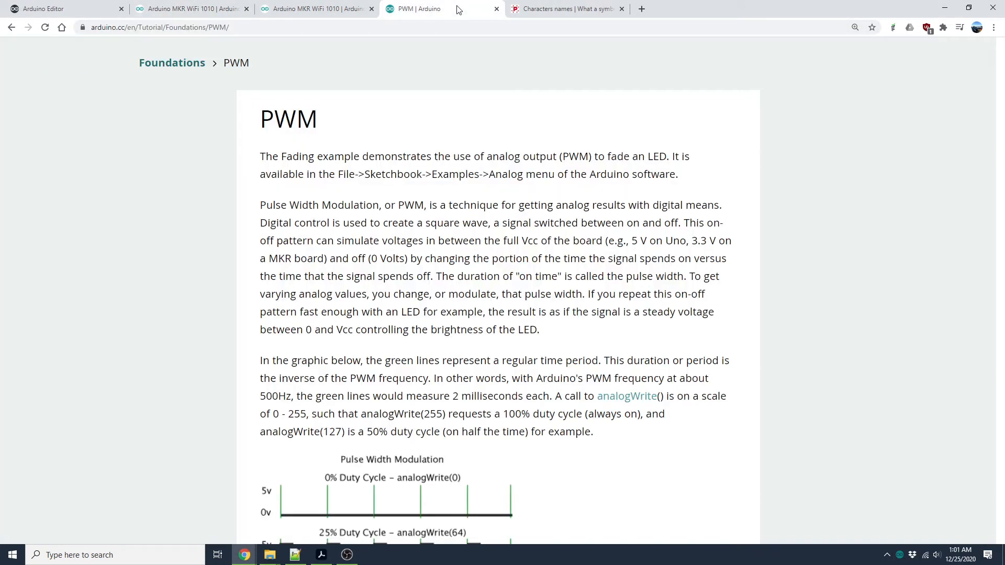
{"action": "left_click", "coordinate": [626, 396]}
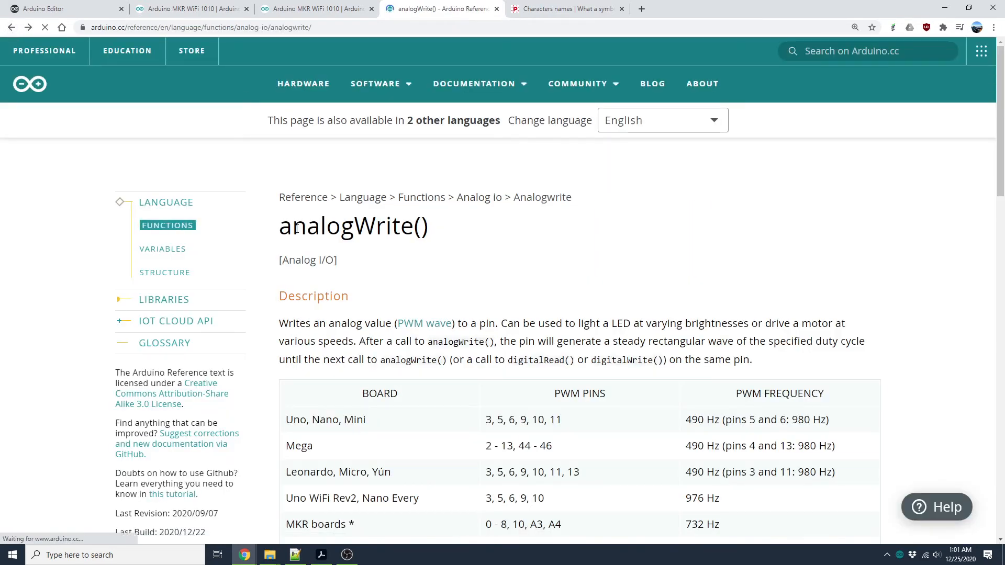
{"action": "scroll", "scroll_direction": "down", "scroll_amount": 3}
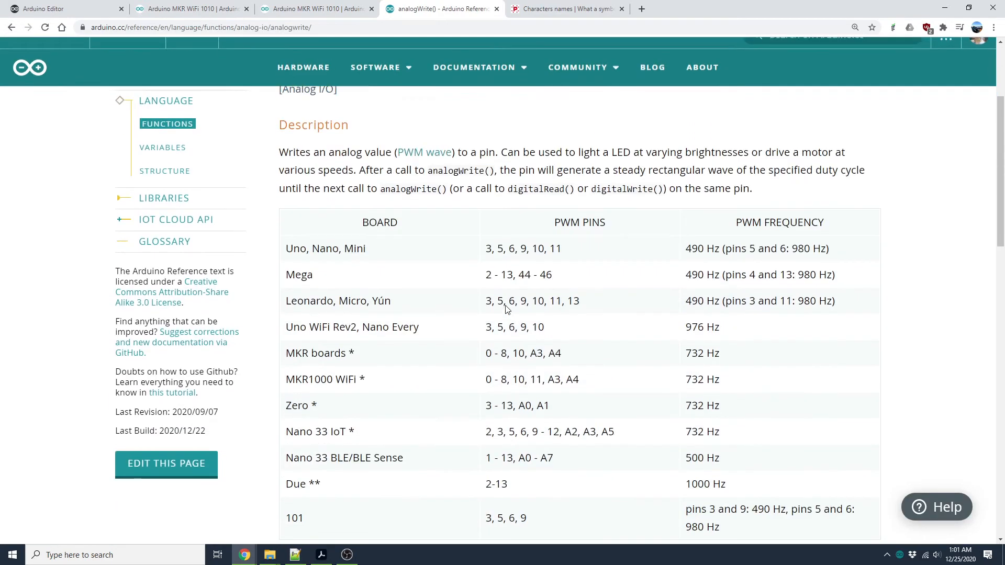
{"action": "scroll", "scroll_direction": "down", "scroll_amount": 3}
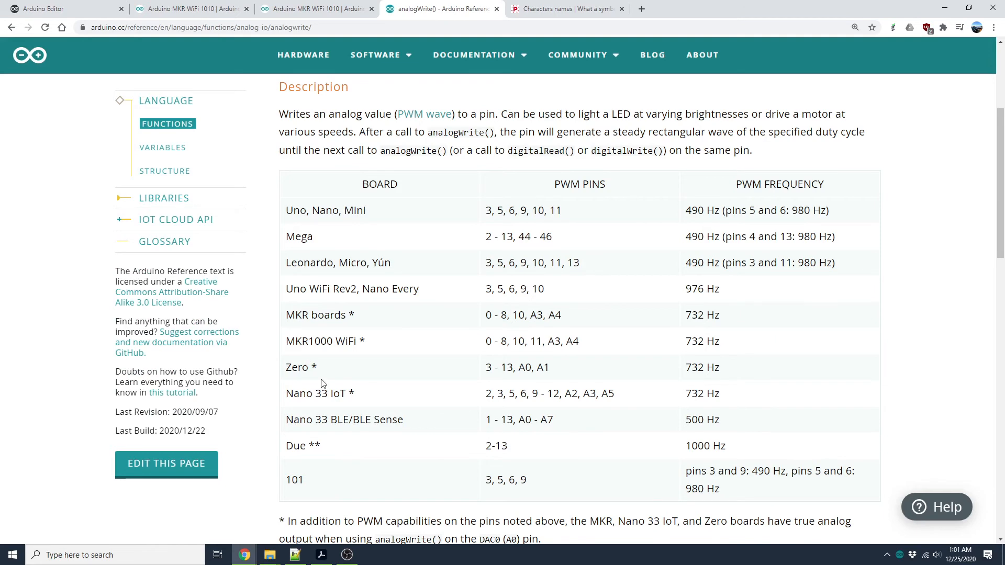
{"action": "scroll", "scroll_direction": "down", "scroll_amount": 3}
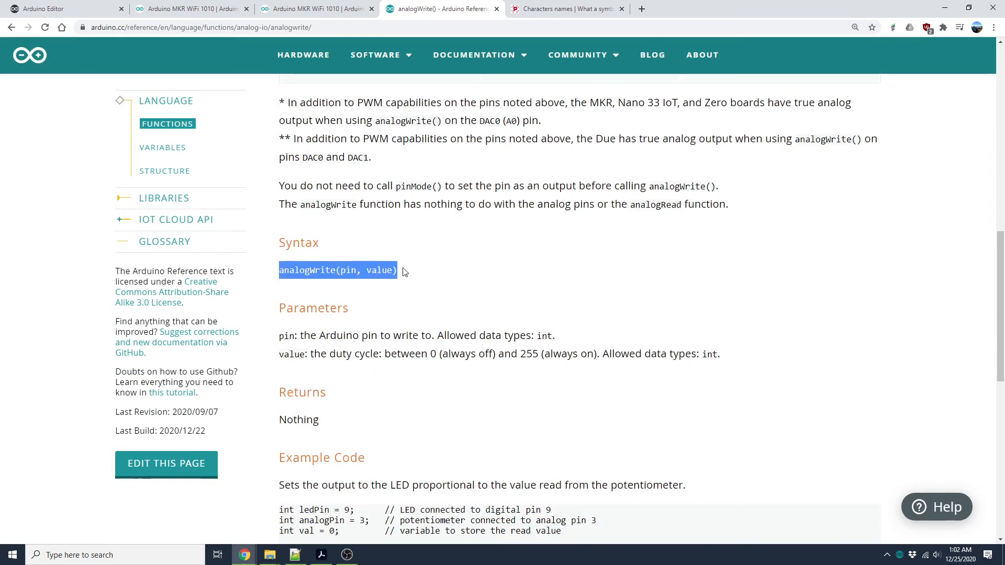
{"action": "left_click_drag", "start_coordinate": [397, 353], "coordinate": [553, 353]}
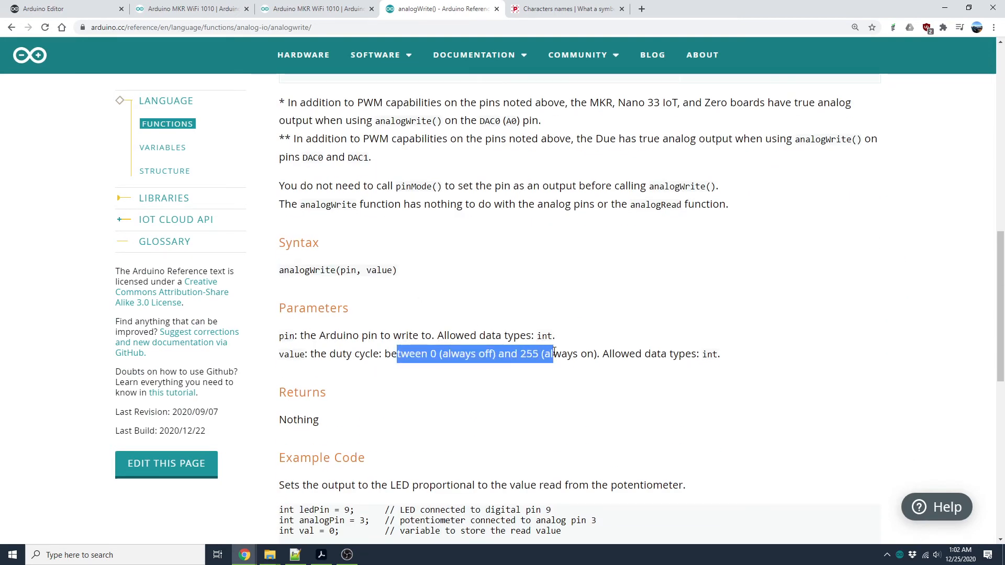
{"action": "scroll", "scroll_direction": "down", "scroll_amount": 3}
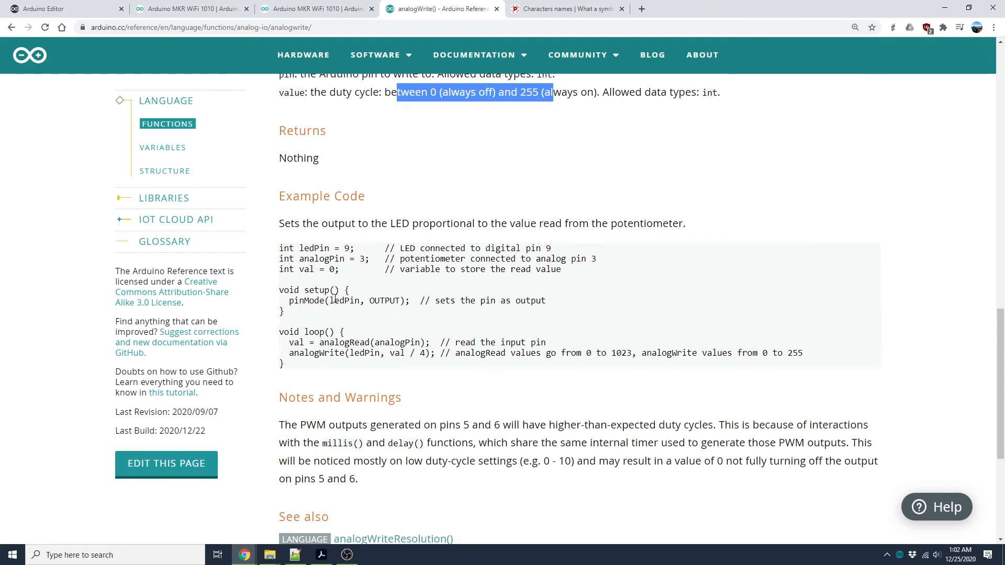
{"action": "mouse_move", "coordinate": [433, 326]}
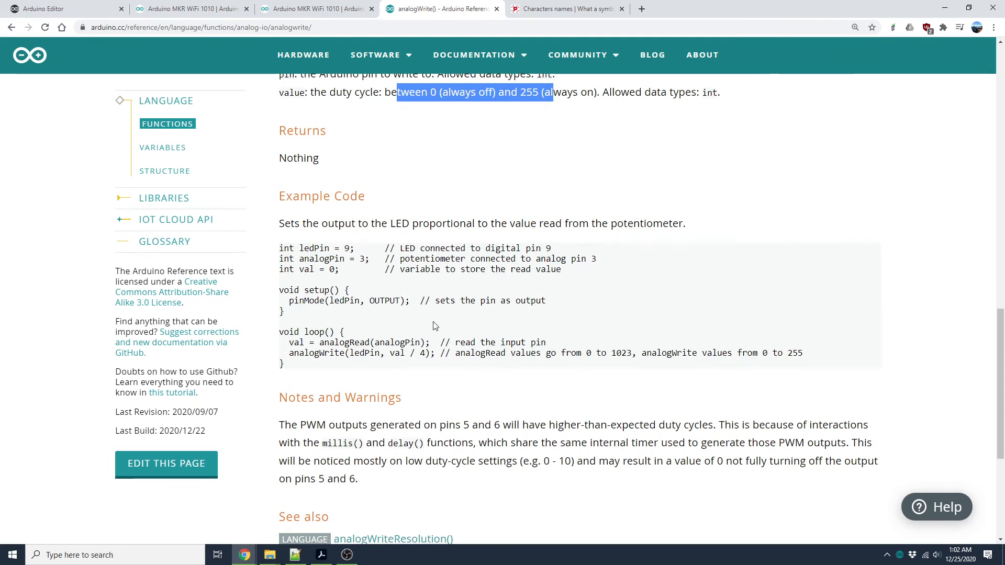
{"action": "mouse_move", "coordinate": [407, 272]}
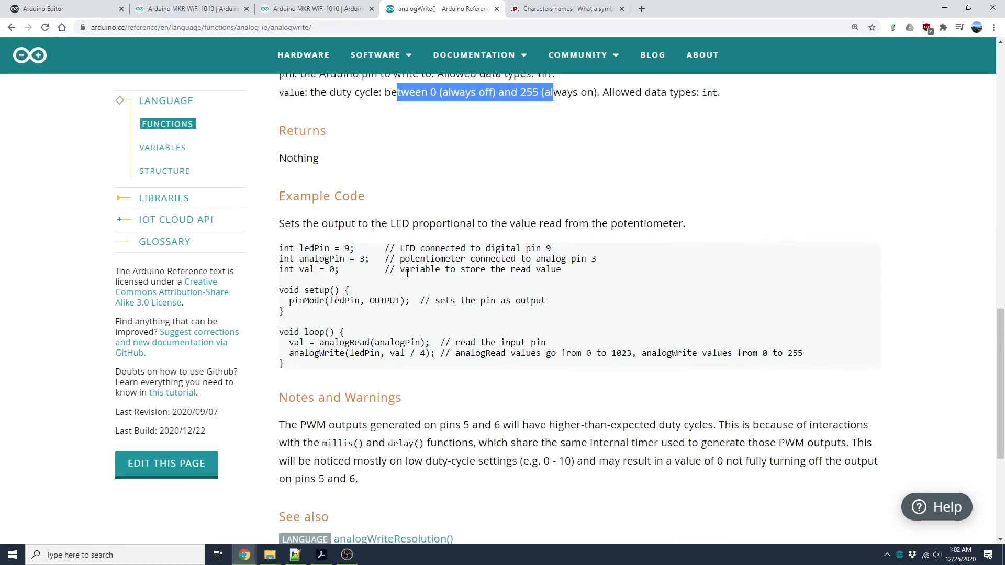
{"action": "mouse_move", "coordinate": [542, 259]}
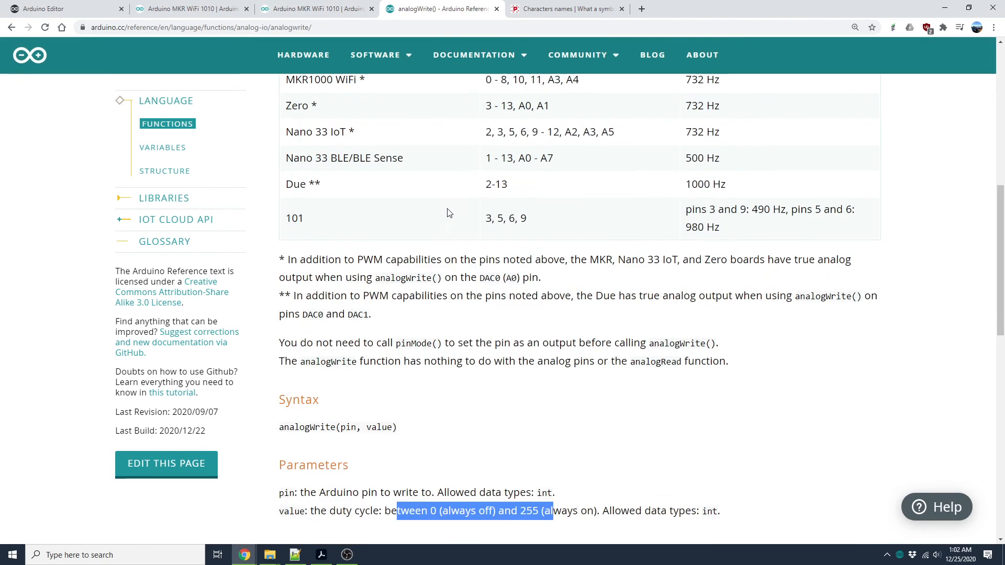
{"action": "mouse_move", "coordinate": [540, 446]}
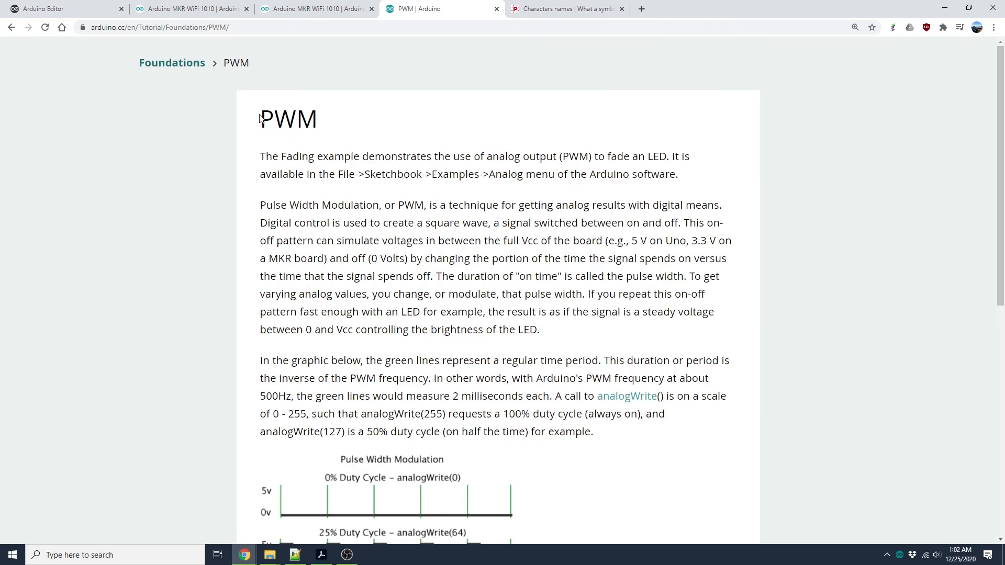
Step: Browse the PWM duty-cycle graphs and Functions list, then return to the FadeWifi1010 sketch
{"action": "scroll", "scroll_direction": "down", "scroll_amount": 3}
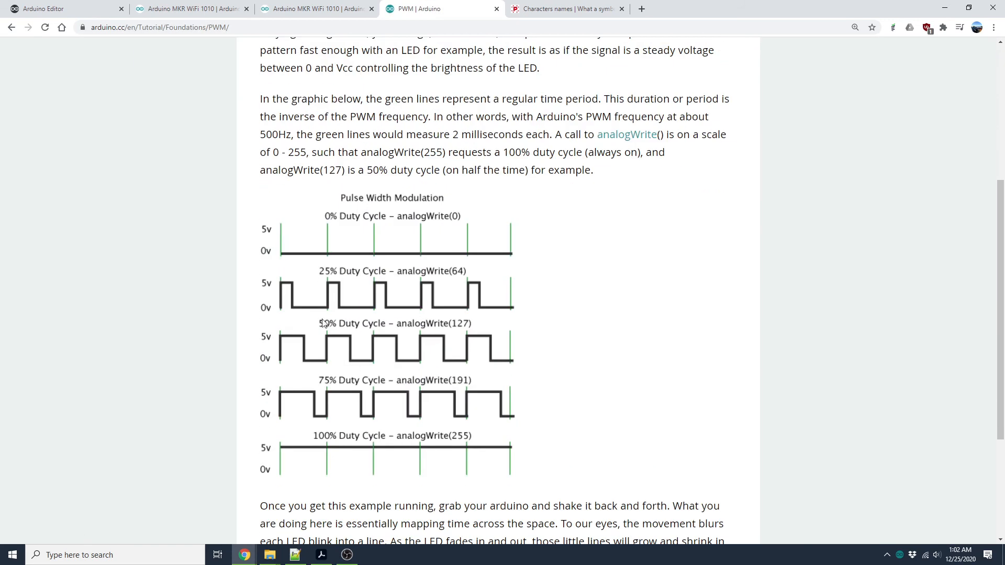
{"action": "scroll", "scroll_direction": "up", "scroll_amount": 3}
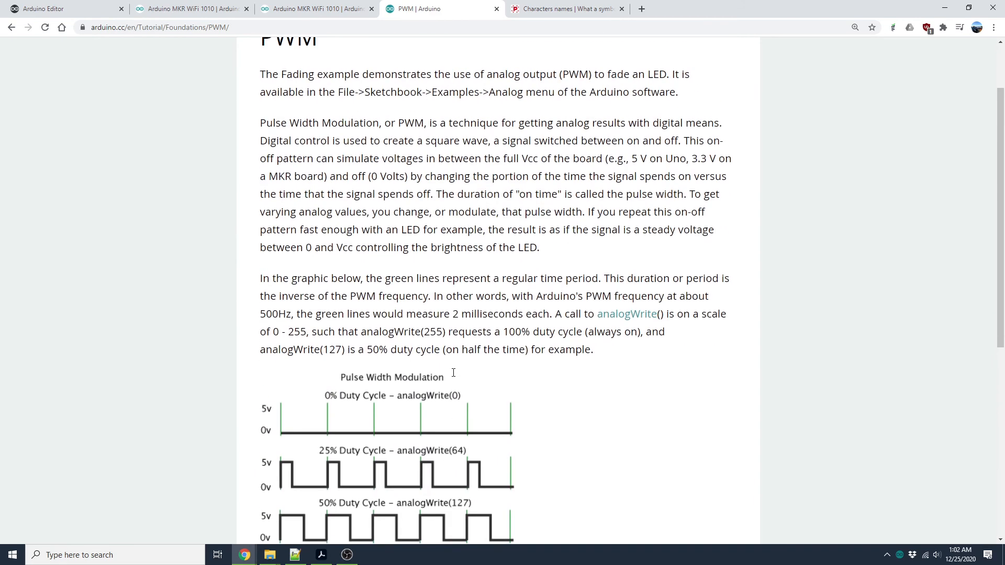
{"action": "scroll", "scroll_direction": "up", "scroll_amount": 3}
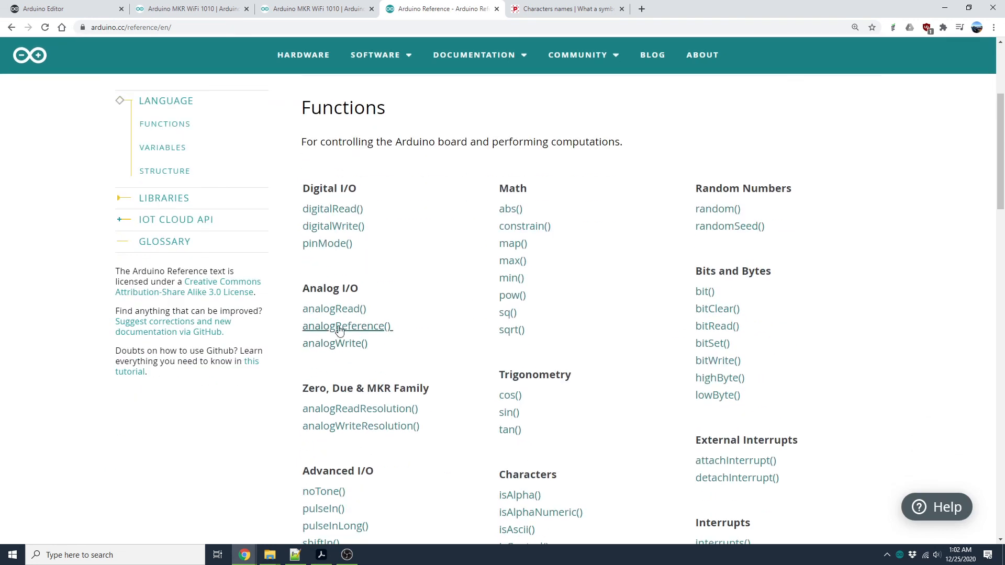
{"action": "mouse_move", "coordinate": [336, 343]}
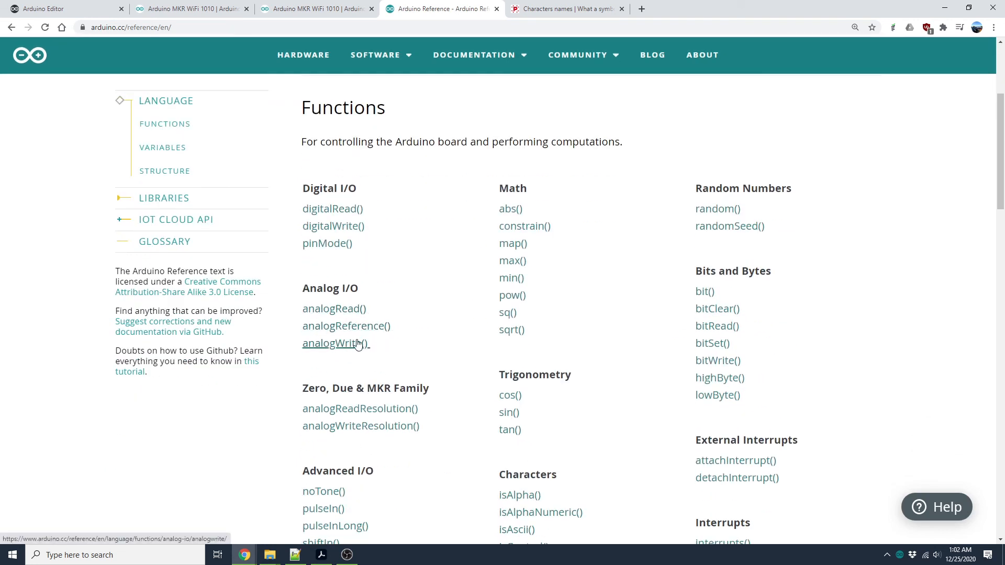
{"action": "mouse_move", "coordinate": [327, 243]}
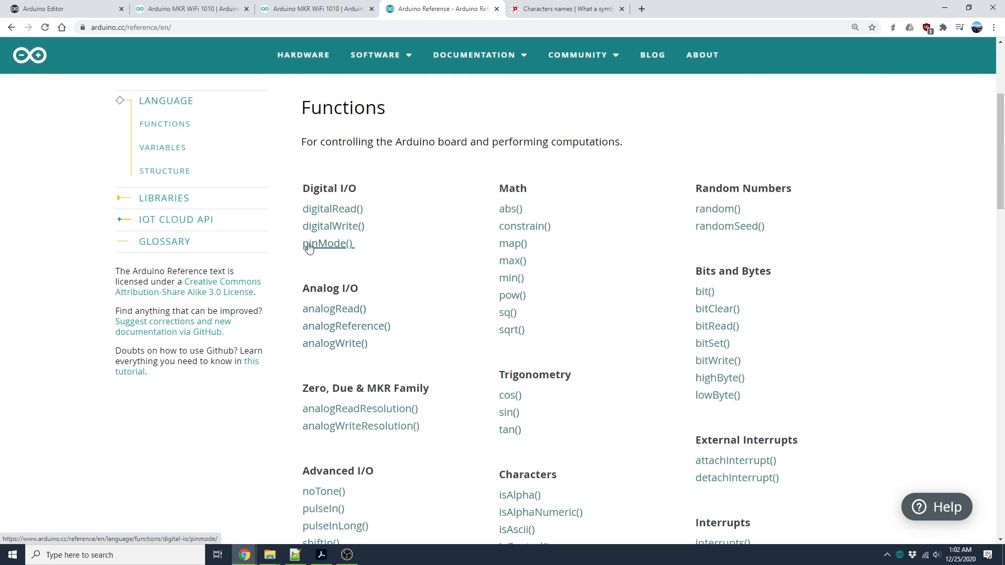
{"action": "mouse_move", "coordinate": [422, 302]}
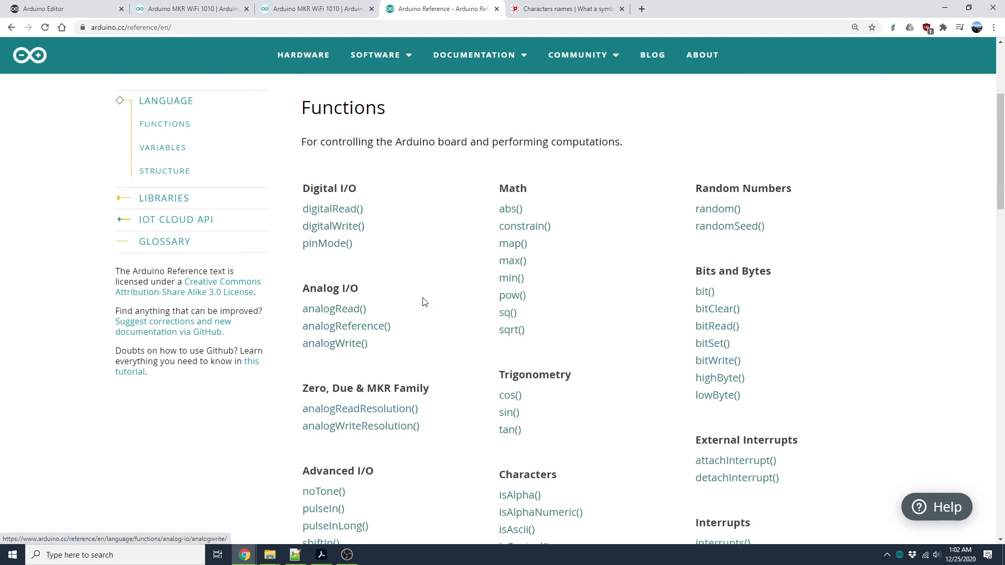
{"action": "mouse_move", "coordinate": [423, 249]}
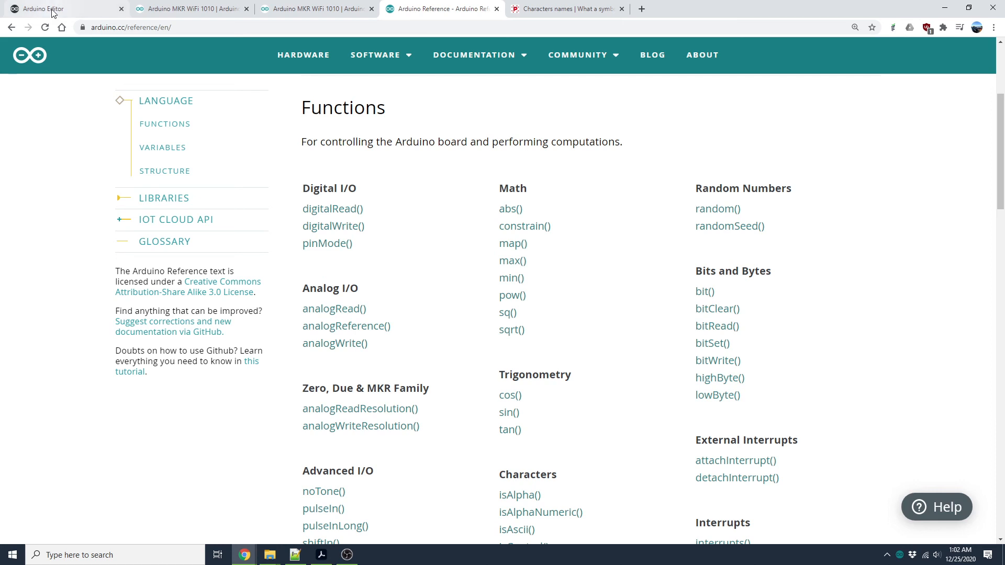
{"action": "left_click", "coordinate": [64, 9]}
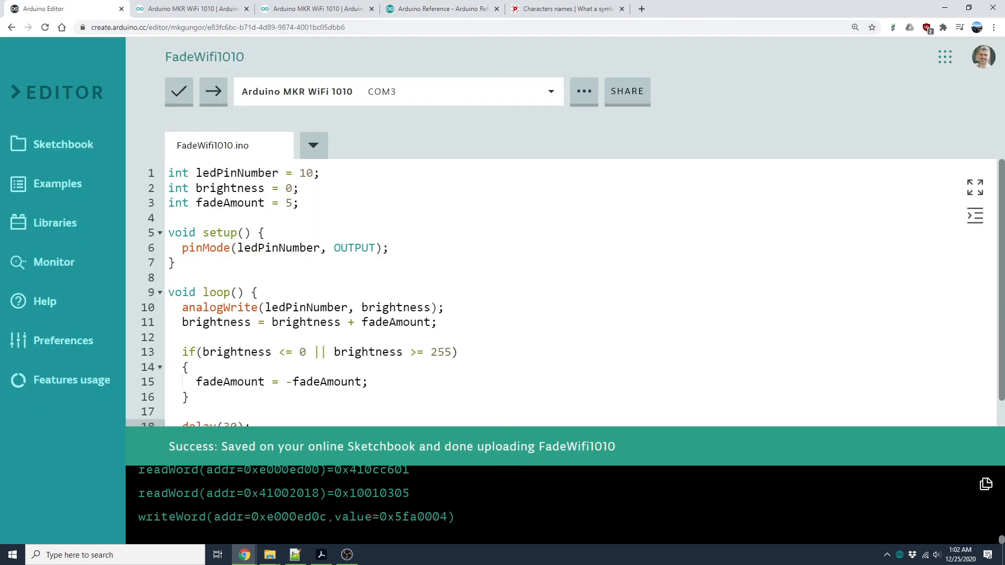